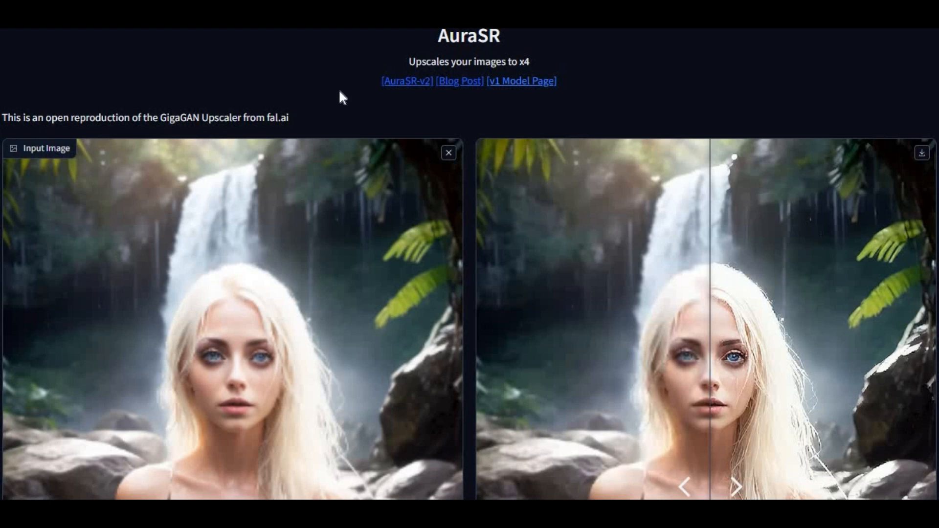
- Scroll the AuraSR page to show the waterfall portrait beside its x4 upscaled result
{"action": "scroll", "scroll_direction": "down", "scroll_amount": 3}
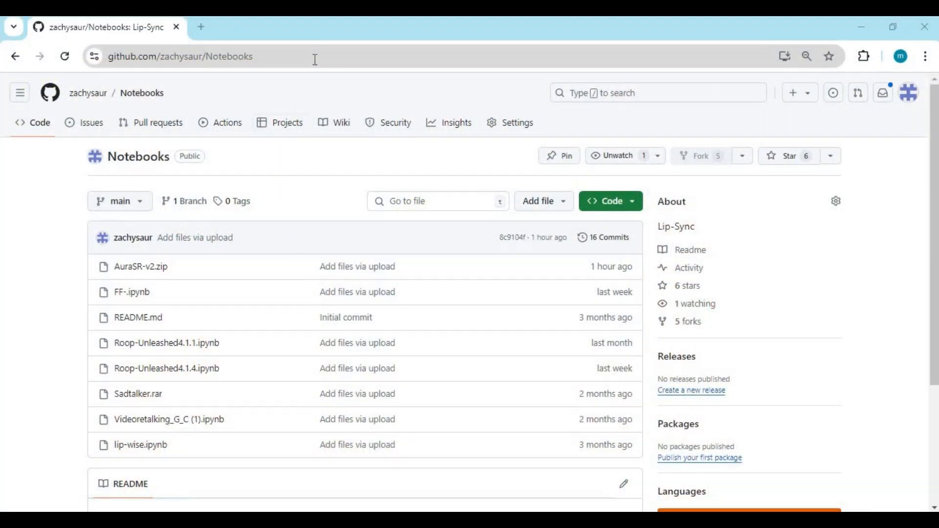
- Select the repository address, then open the AuraSR-v2.zip file page (14.1 KB)
{"action": "left_click", "coordinate": [204, 56]}
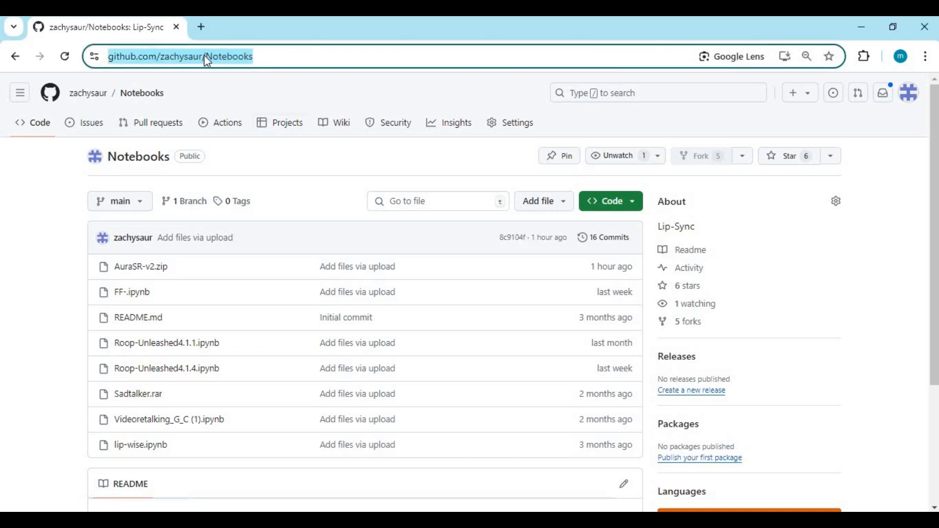
{"action": "mouse_move", "coordinate": [338, 80]}
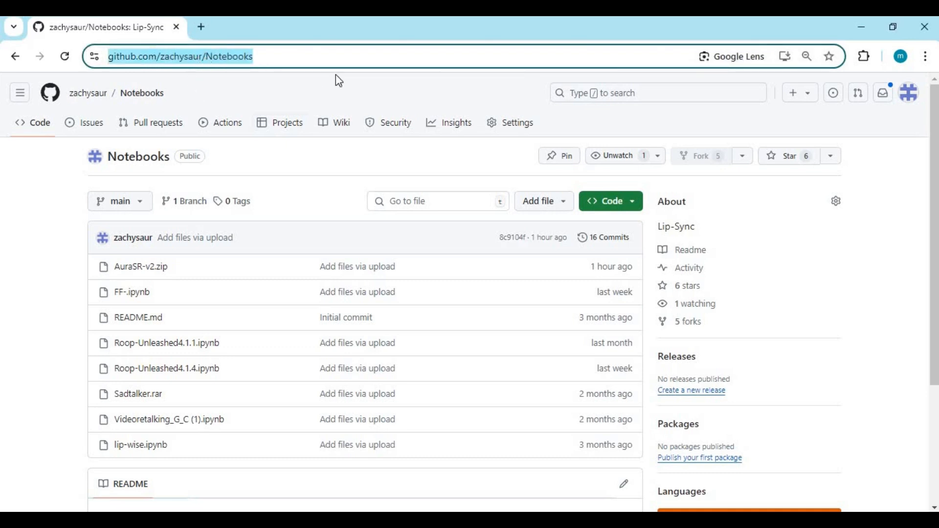
{"action": "mouse_move", "coordinate": [141, 267]}
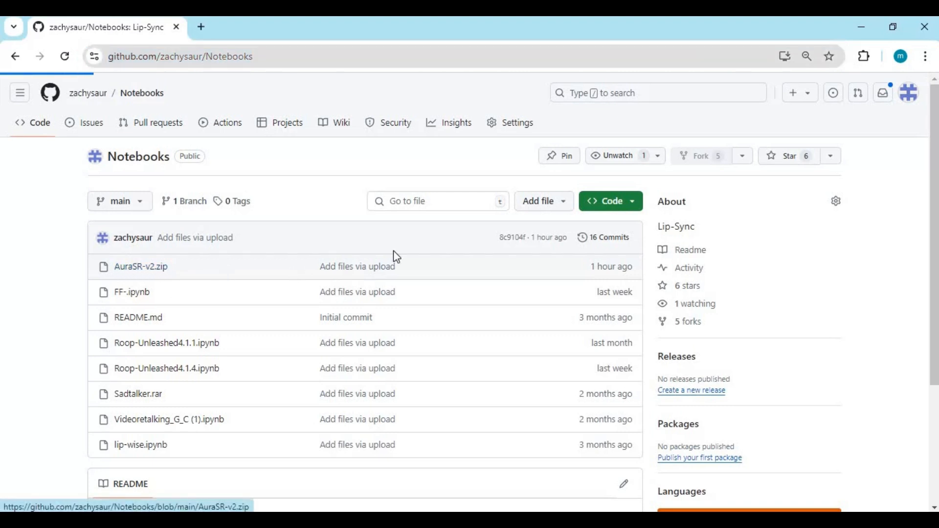
{"action": "left_click", "coordinate": [140, 267]}
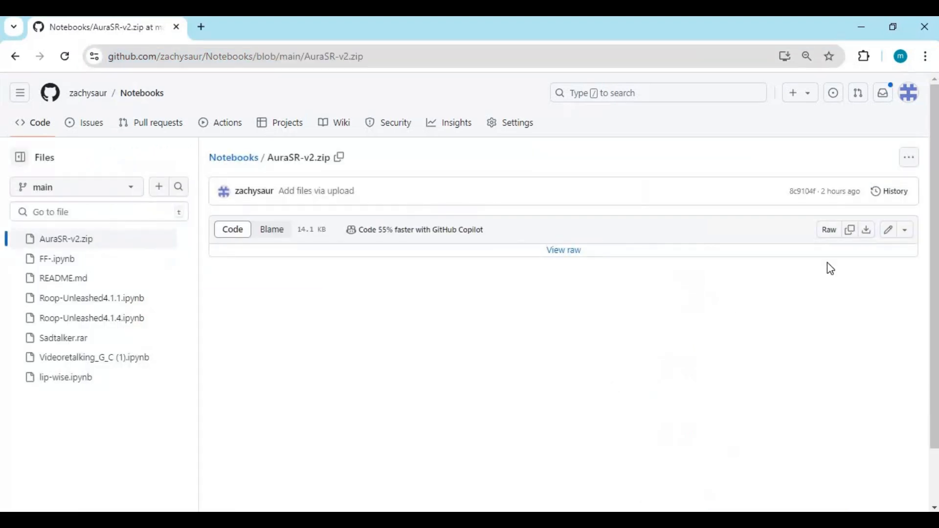
{"action": "mouse_move", "coordinate": [866, 230]}
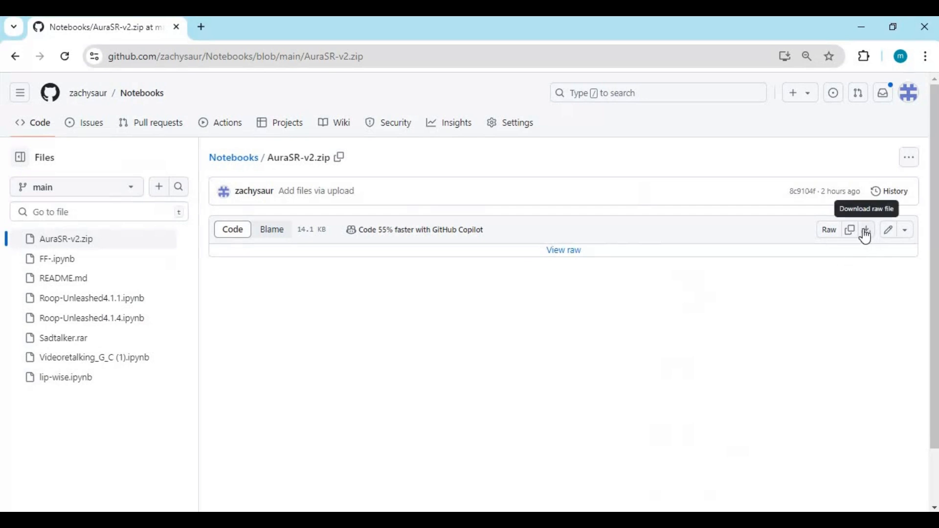
{"action": "mouse_move", "coordinate": [355, 361]}
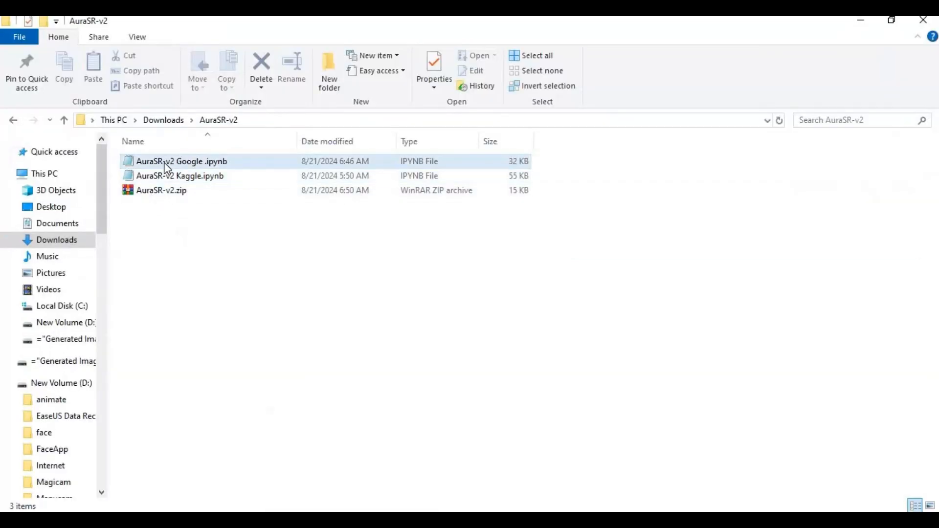
{"action": "mouse_move", "coordinate": [195, 190]}
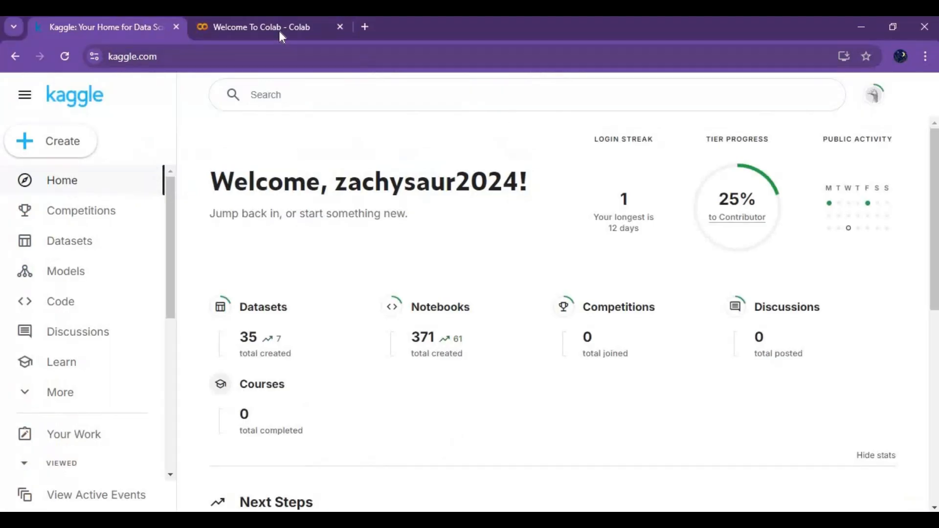
- Upload and open 'AuraSR-v2 Google.ipynb' from Downloads > AuraSR-v2 in Colab
{"action": "left_click", "coordinate": [259, 26]}
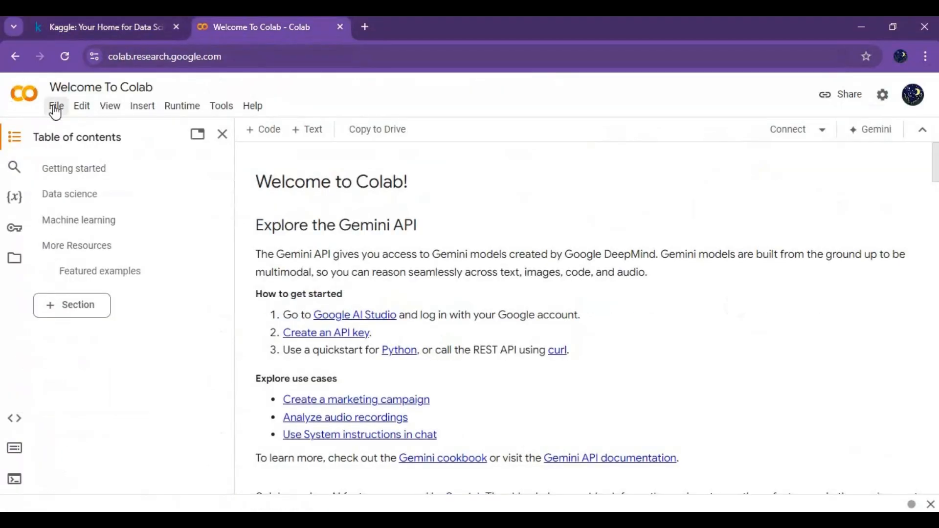
{"action": "mouse_move", "coordinate": [82, 107]}
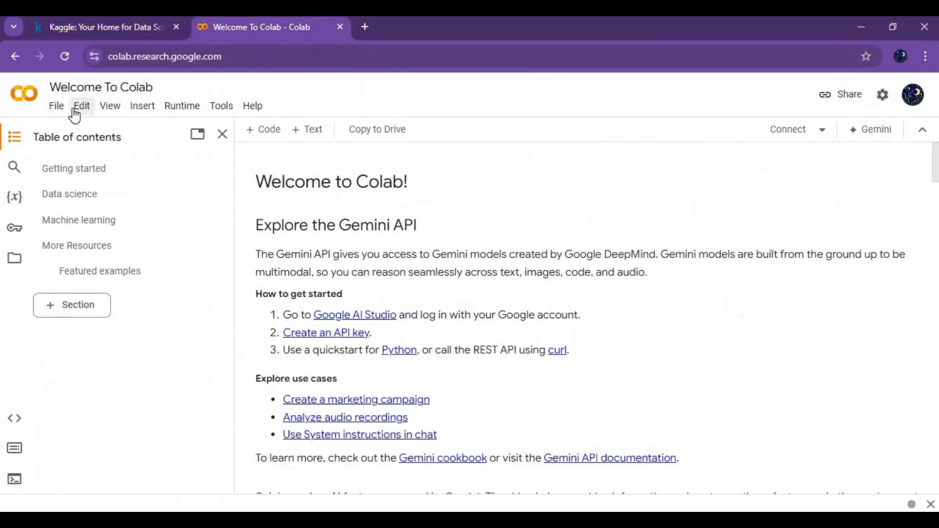
{"action": "left_click", "coordinate": [82, 106]}
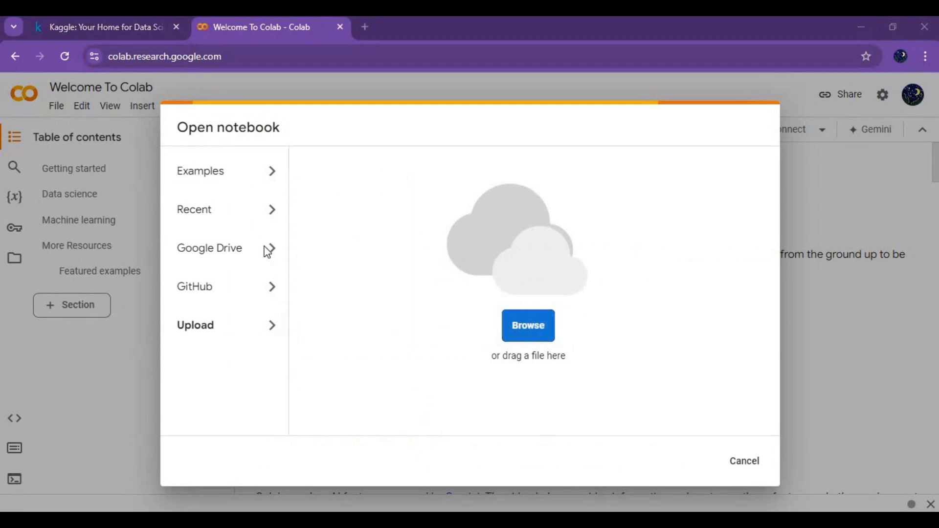
{"action": "left_click", "coordinate": [528, 325]}
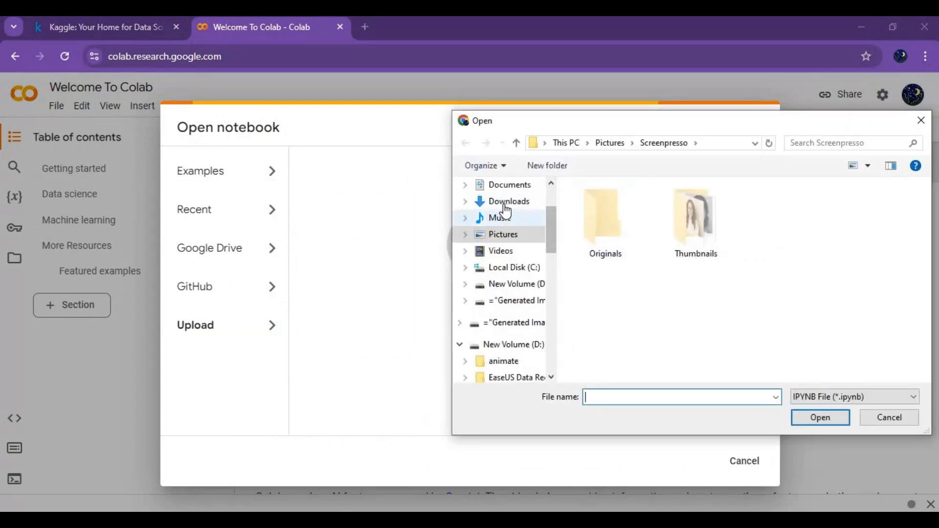
{"action": "left_click", "coordinate": [509, 201]}
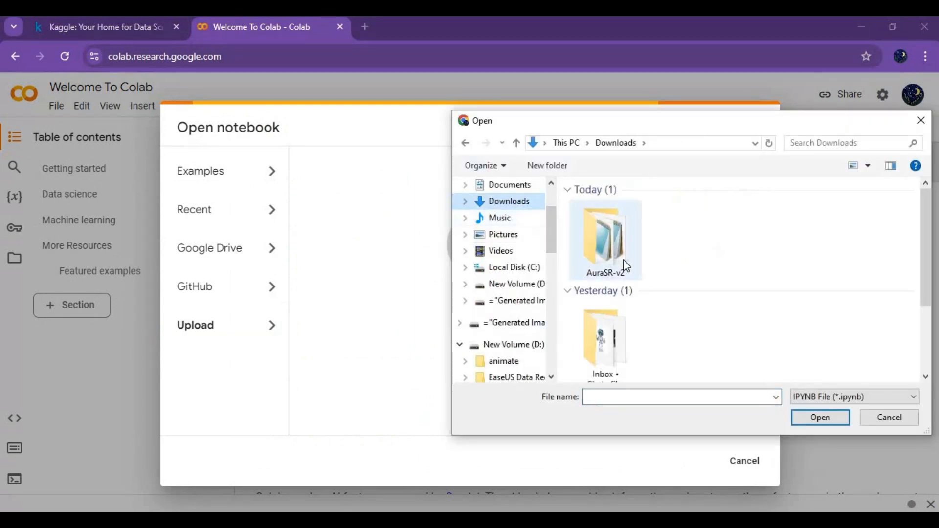
{"action": "double_click", "coordinate": [603, 240]}
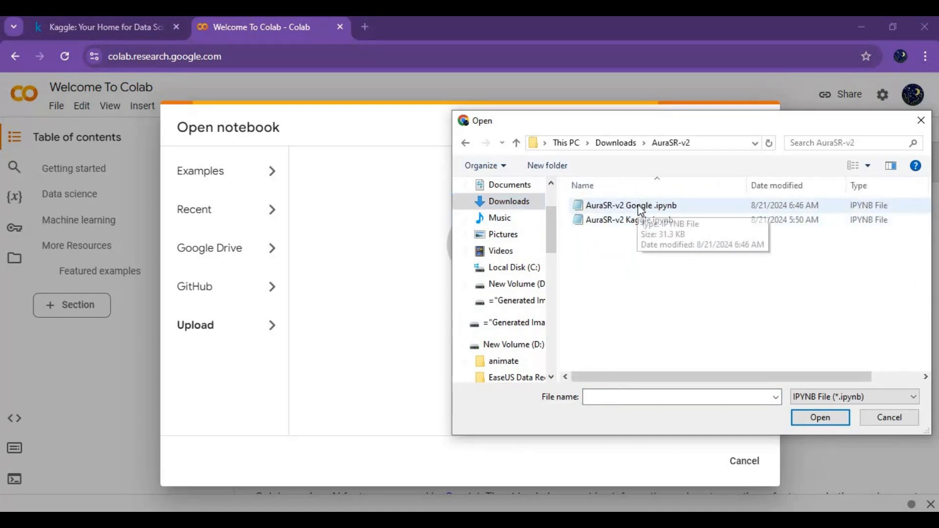
{"action": "left_click", "coordinate": [820, 418]}
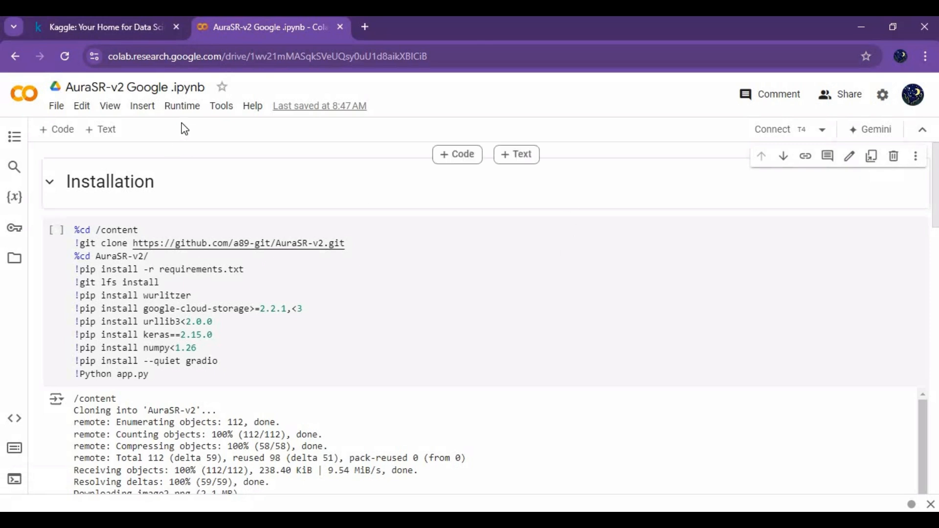
- Open Runtime > Change runtime type for the T4 GPU and close the release notes panel
{"action": "left_click", "coordinate": [182, 106]}
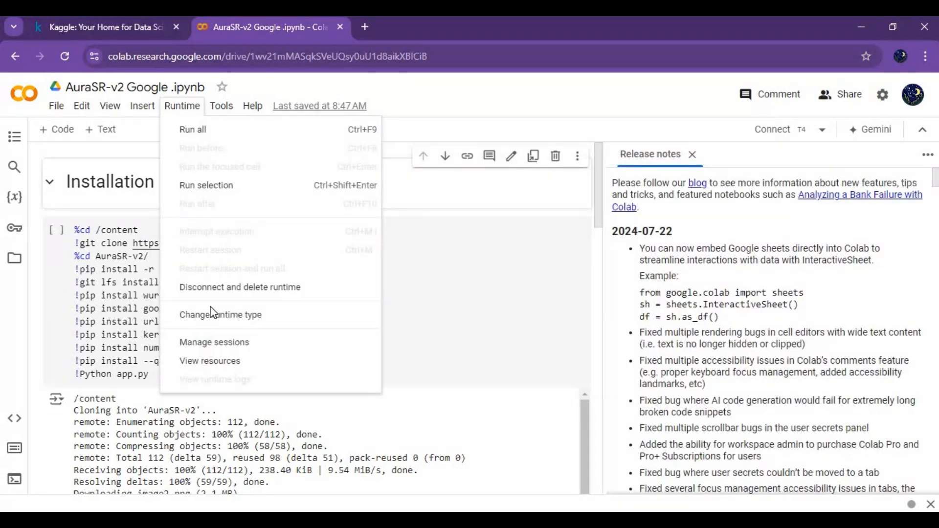
{"action": "left_click", "coordinate": [220, 314]}
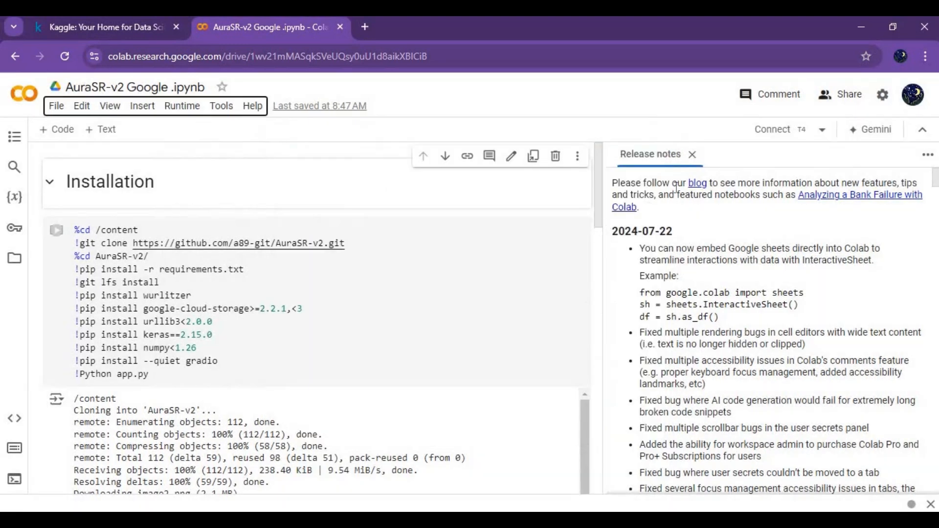
{"action": "mouse_move", "coordinate": [693, 155]}
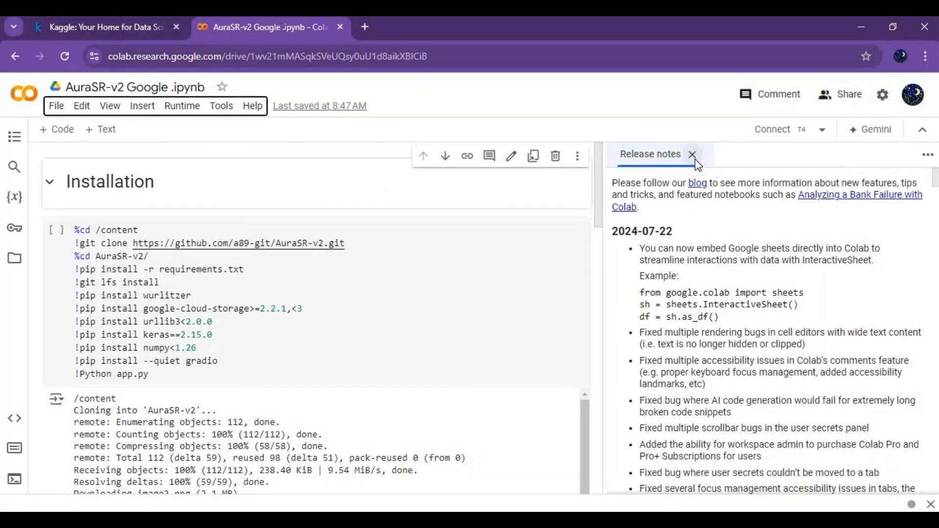
{"action": "left_click", "coordinate": [692, 155]}
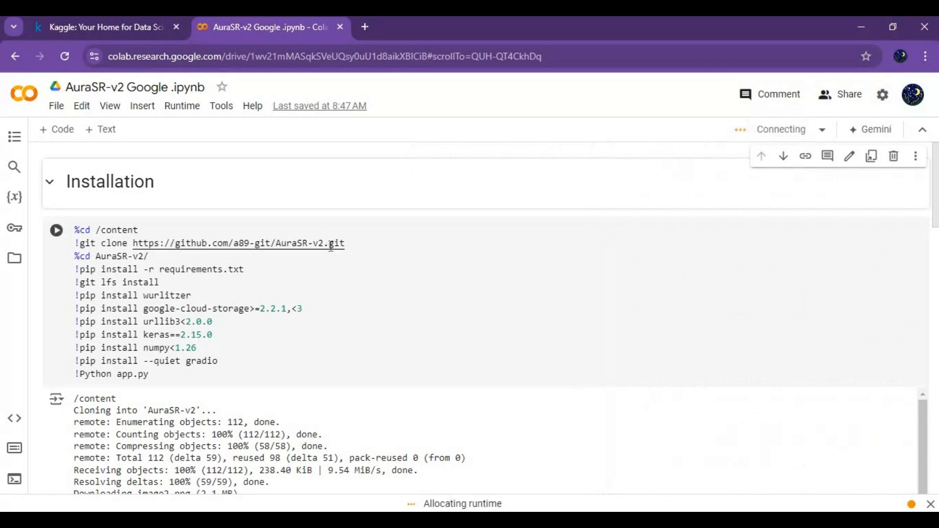
{"action": "mouse_move", "coordinate": [328, 243]}
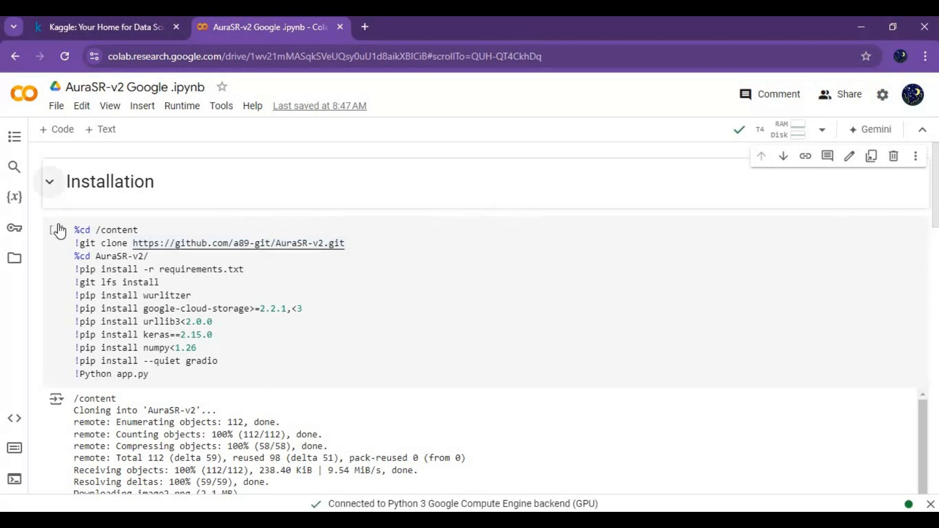
- Run the Installation cell and follow the app.py output downloading the model weights
{"action": "left_click", "coordinate": [56, 230]}
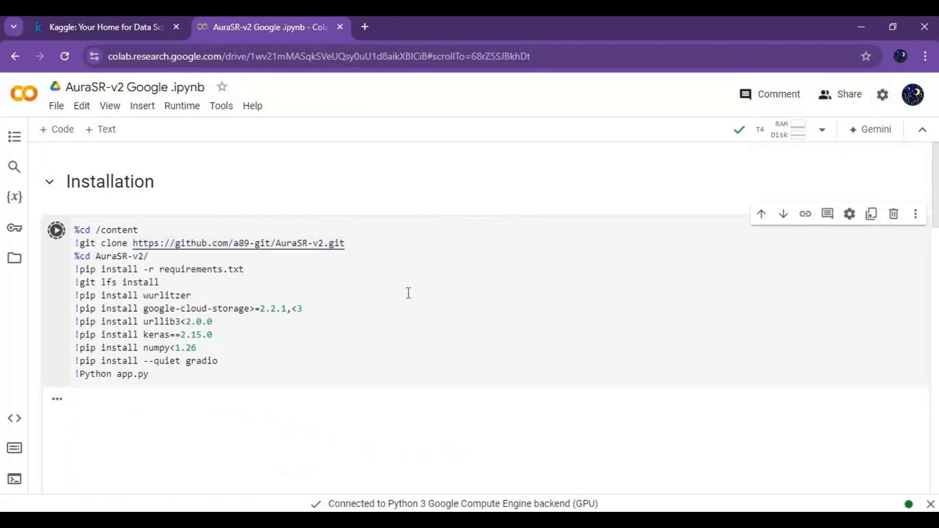
{"action": "left_click", "coordinate": [56, 229]}
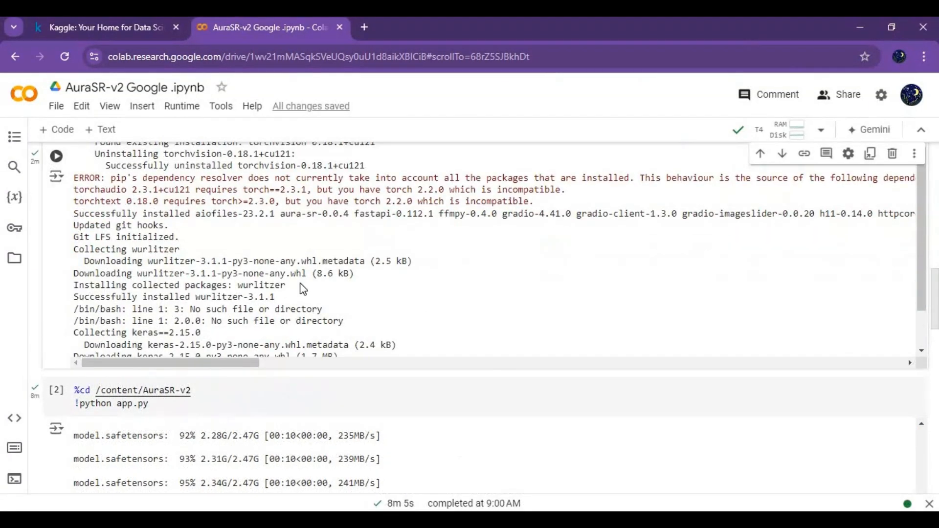
{"action": "scroll", "scroll_direction": "down", "scroll_amount": 3}
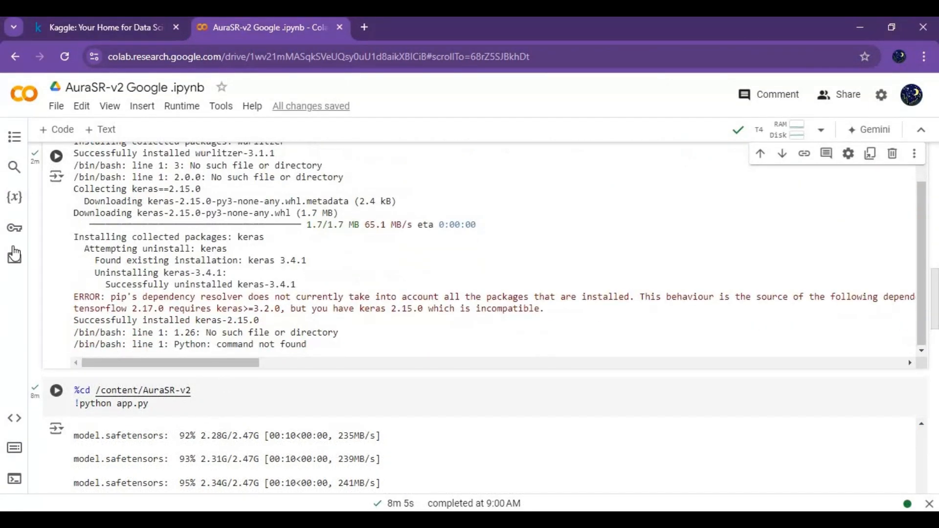
{"action": "left_click", "coordinate": [14, 258]}
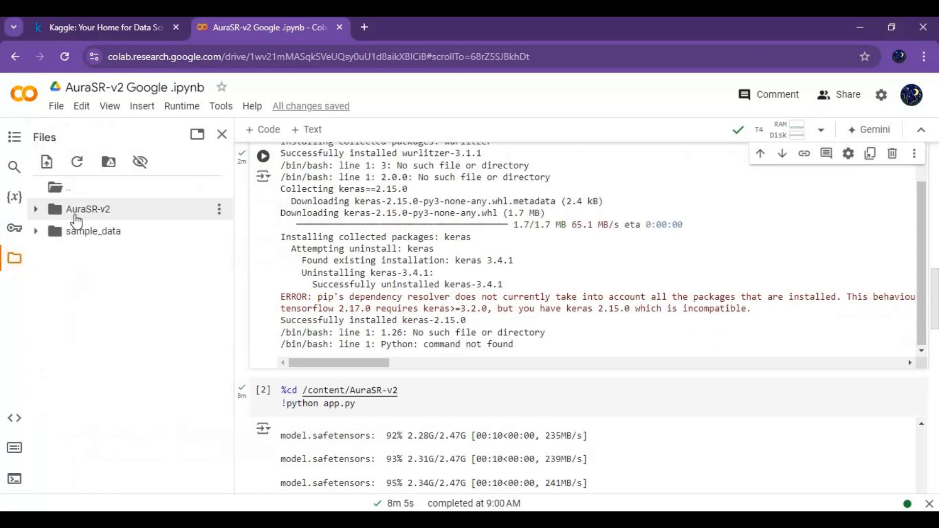
{"action": "left_click", "coordinate": [35, 209]}
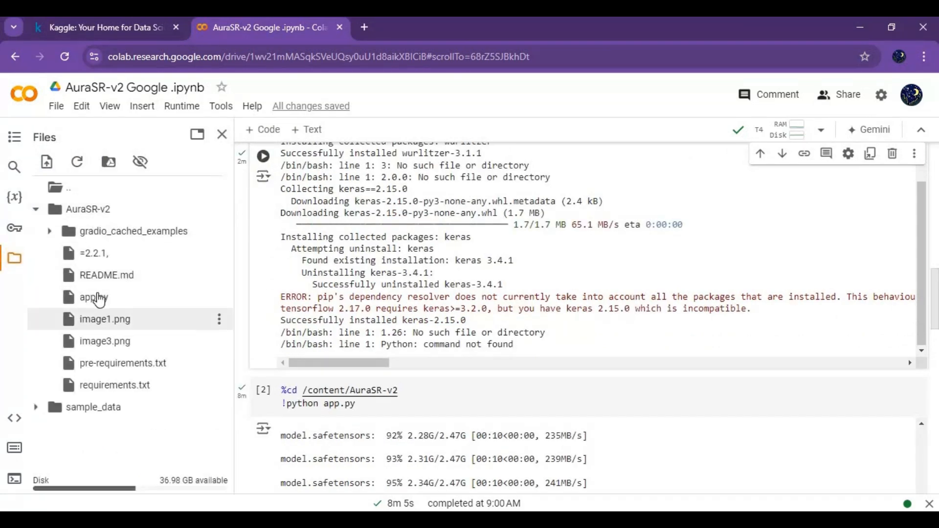
{"action": "double_click", "coordinate": [94, 297]}
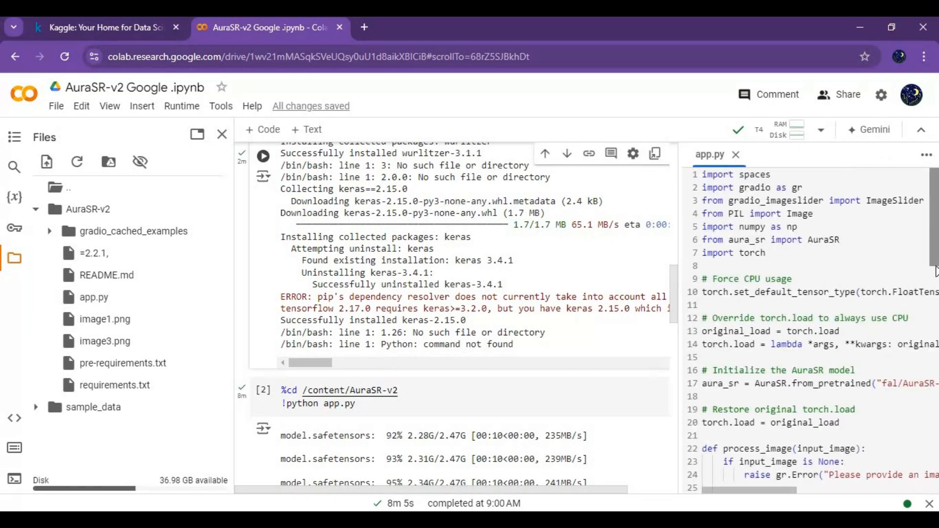
{"action": "scroll", "scroll_direction": "down", "scroll_amount": 3}
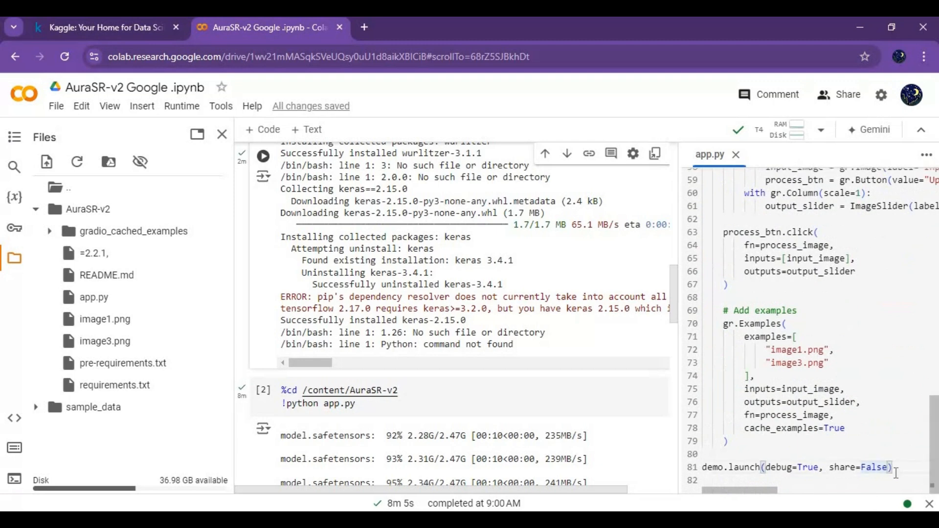
{"action": "key", "text": "Backspace"}
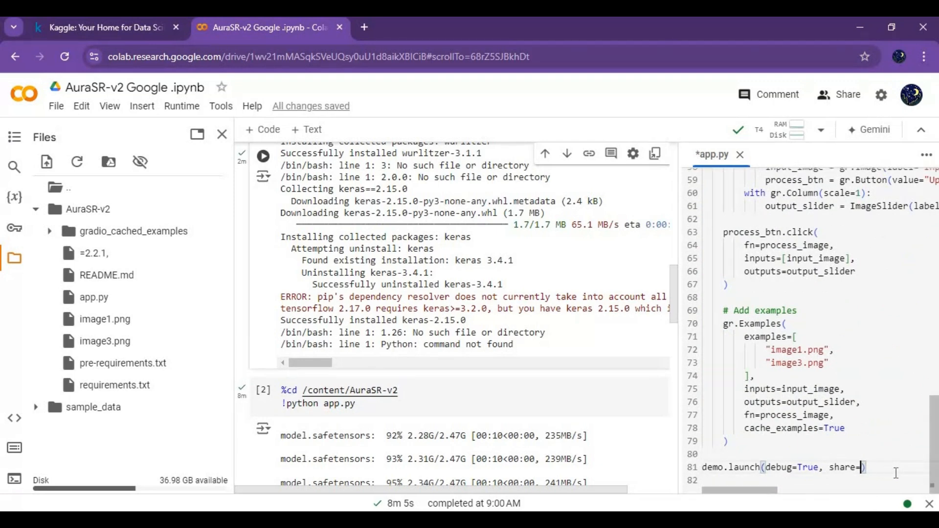
{"action": "type", "text": "True"}
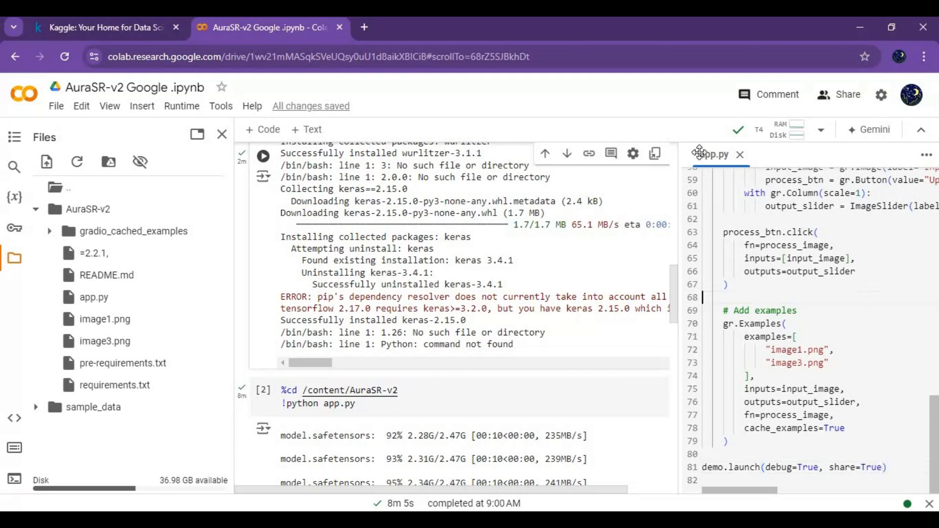
{"action": "mouse_move", "coordinate": [699, 155]}
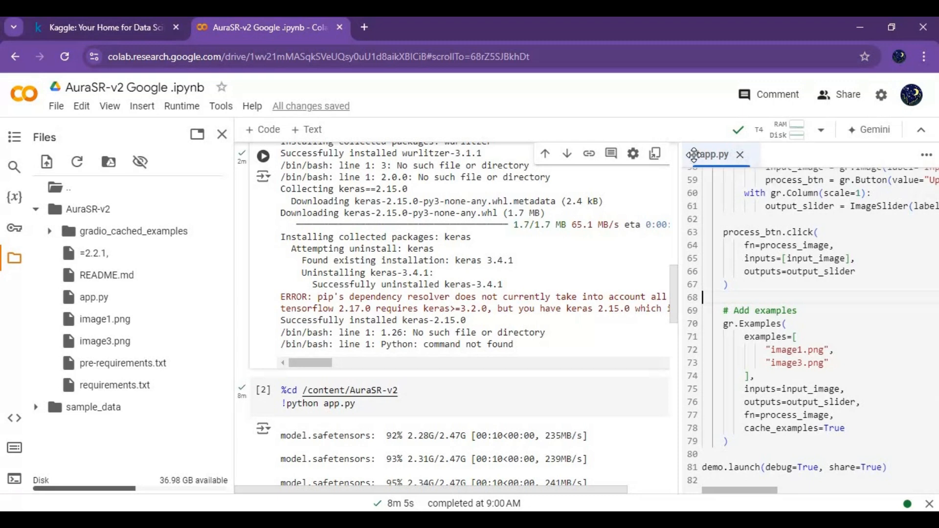
{"action": "mouse_move", "coordinate": [545, 192]}
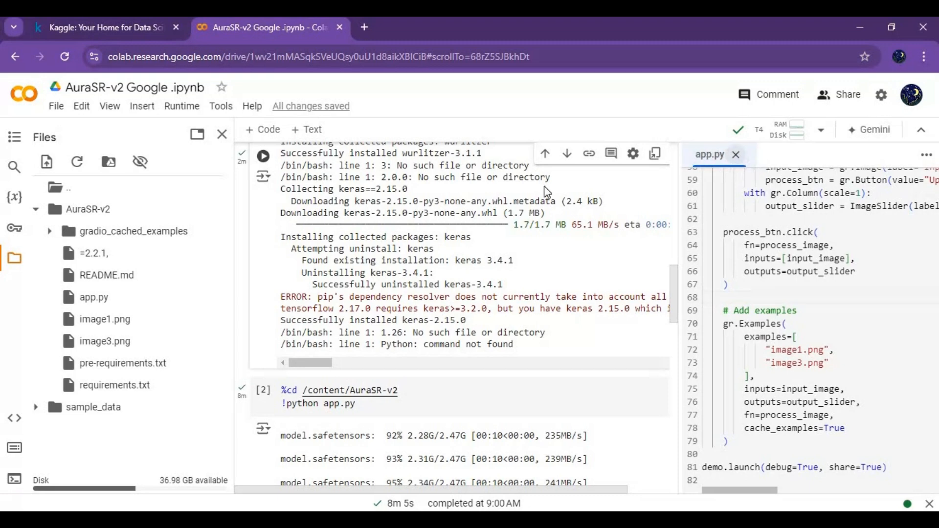
- Run the app.py launch cell and open the gradio.live public URL from its output
{"action": "left_click", "coordinate": [736, 155]}
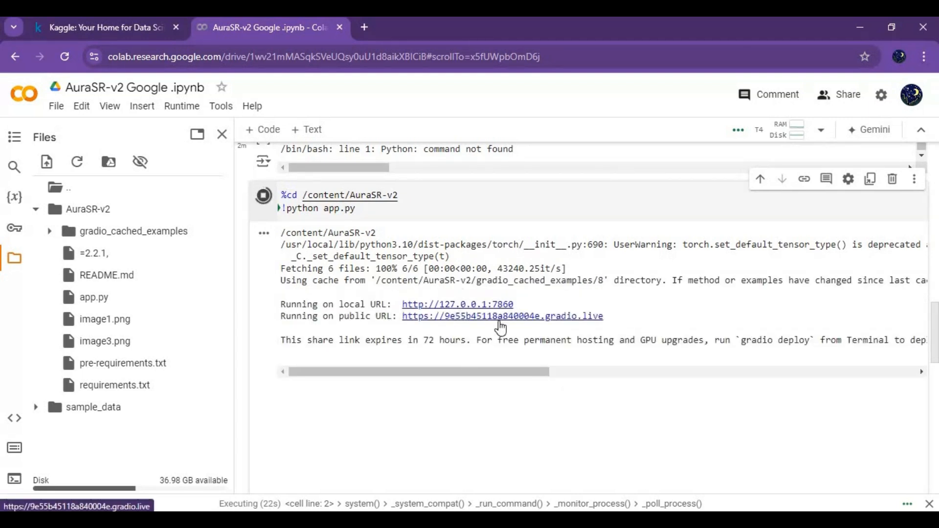
{"action": "left_click", "coordinate": [502, 316]}
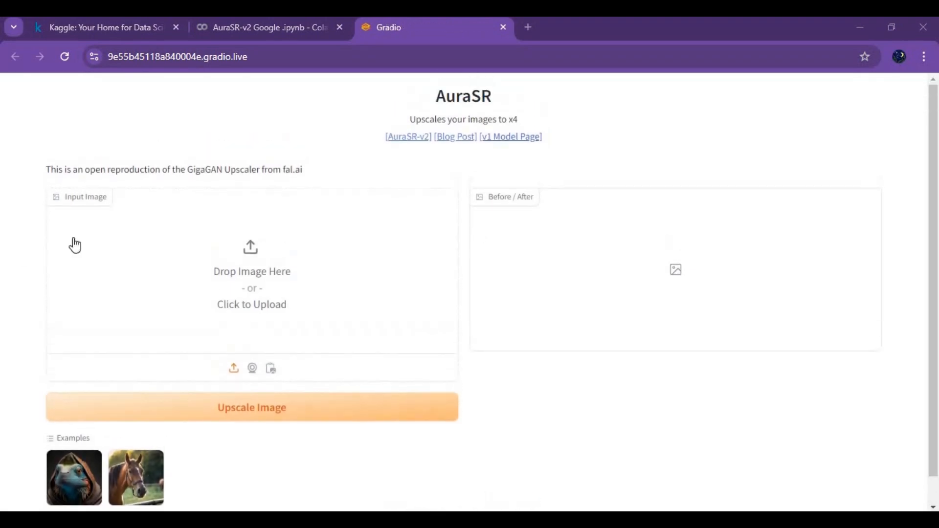
- Upload the blue-eyed dark-haired portrait as input and run Upscale Image
{"action": "left_click", "coordinate": [252, 276]}
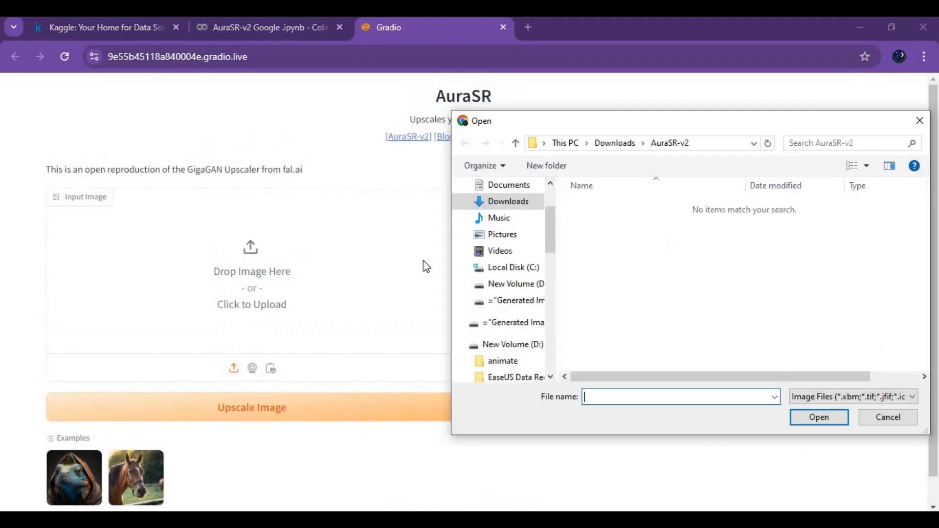
{"action": "left_click", "coordinate": [502, 234]}
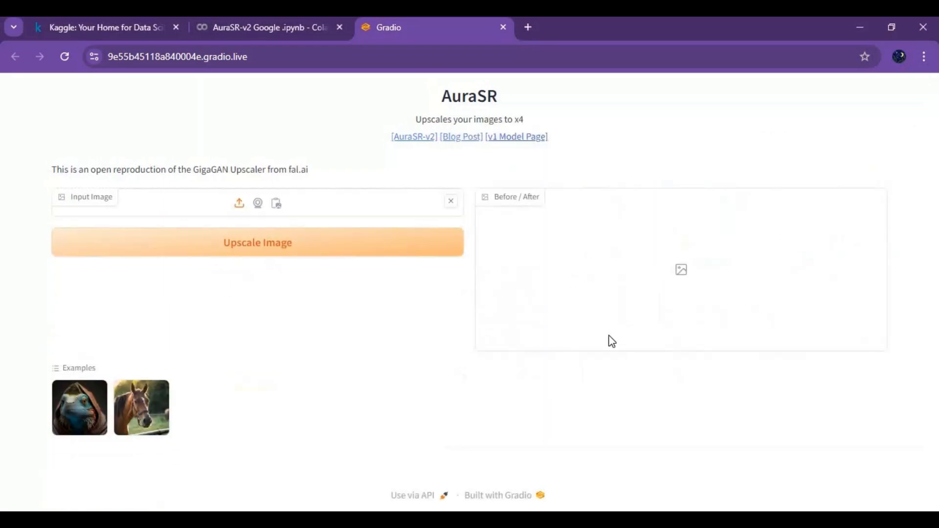
{"action": "left_click", "coordinate": [141, 408]}
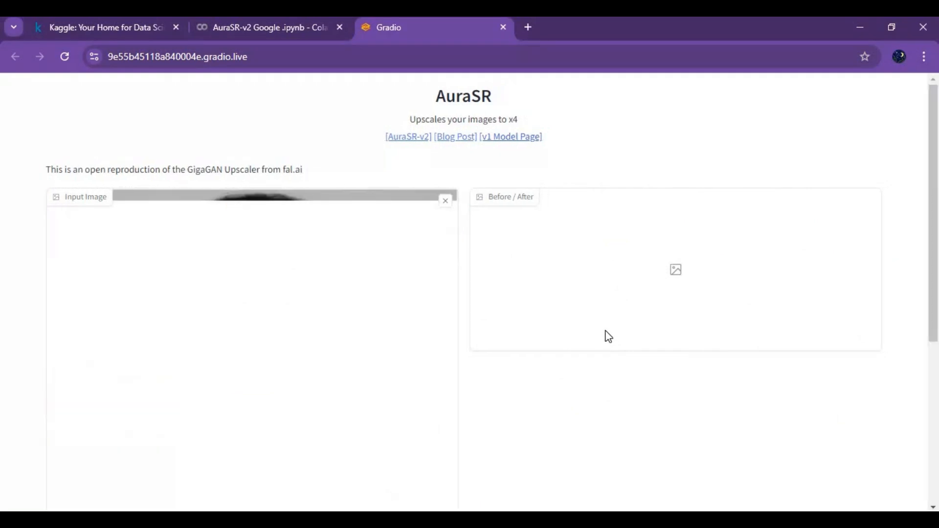
{"action": "scroll", "scroll_direction": "down", "scroll_amount": 3}
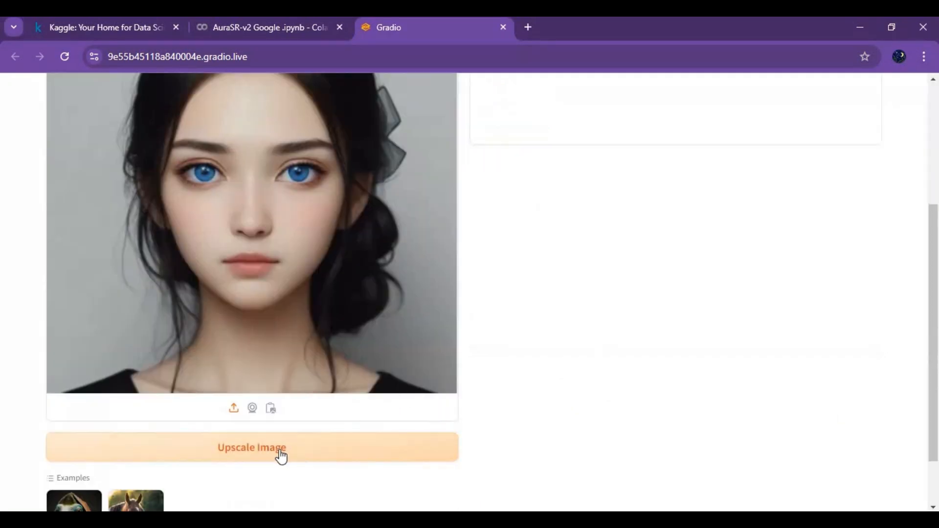
{"action": "left_click", "coordinate": [252, 447]}
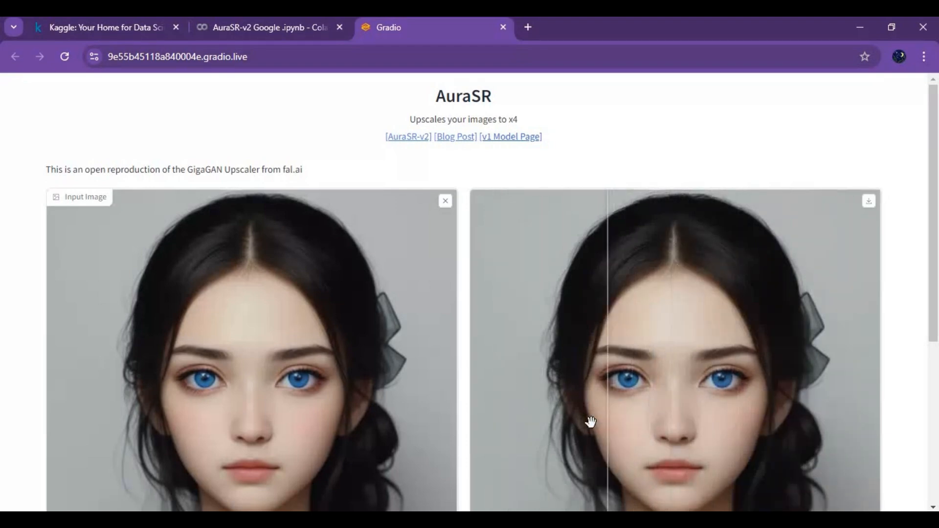
- Load the hooded lizard example and view its cached before/after output
{"action": "scroll", "scroll_direction": "down", "scroll_amount": 3}
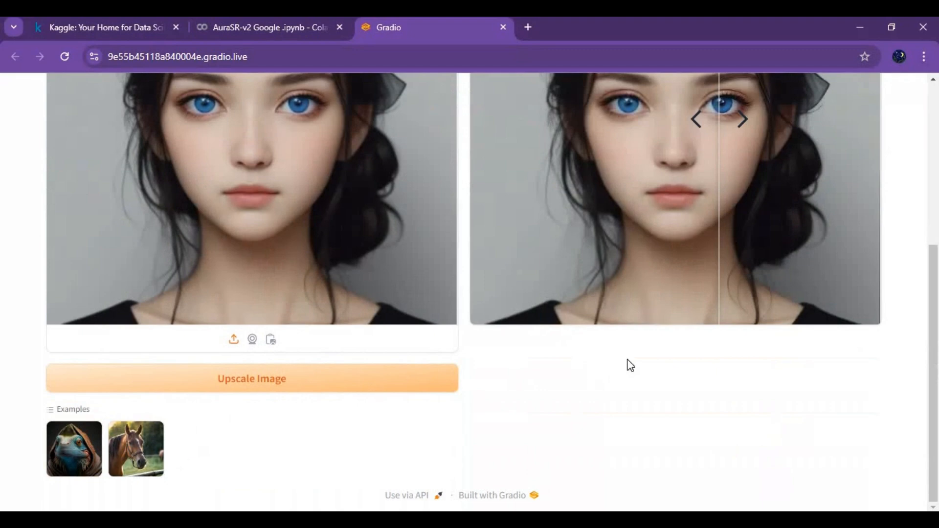
{"action": "left_click", "coordinate": [74, 449]}
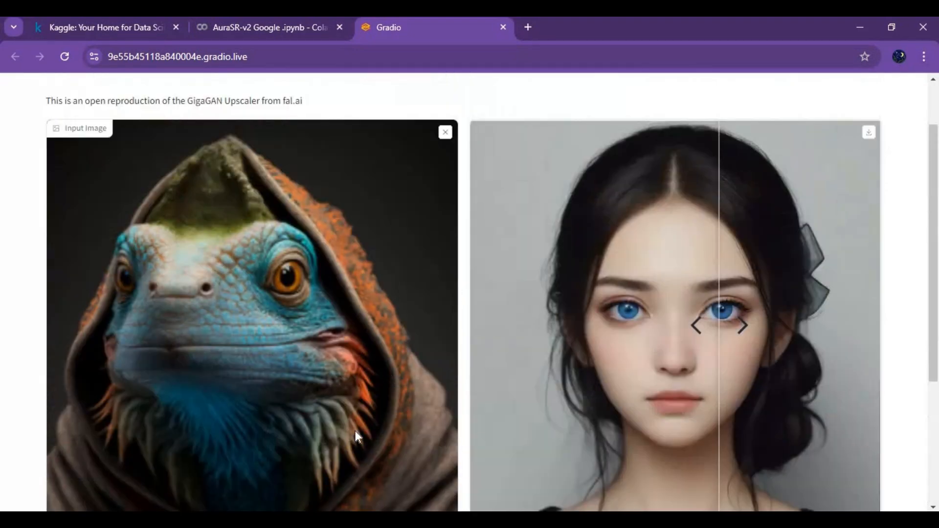
{"action": "scroll", "scroll_direction": "down", "scroll_amount": 3}
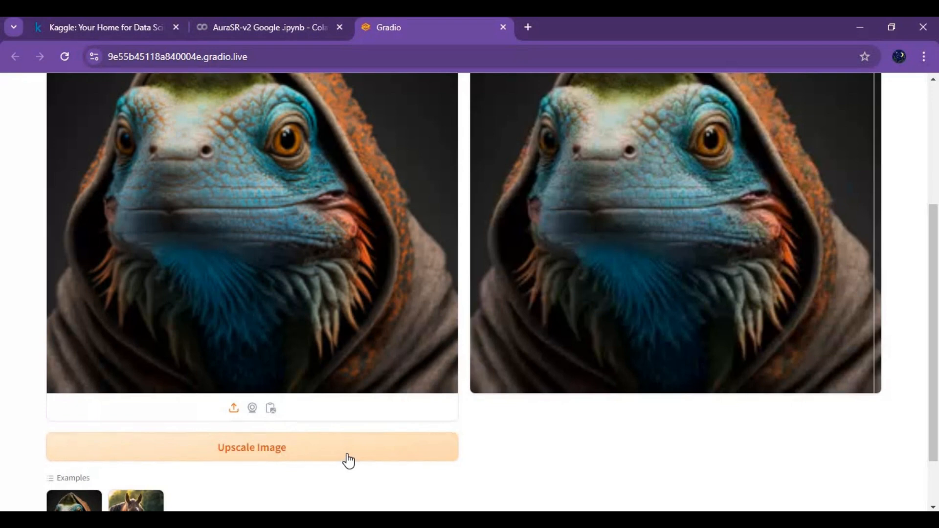
{"action": "scroll", "scroll_direction": "up", "scroll_amount": 3}
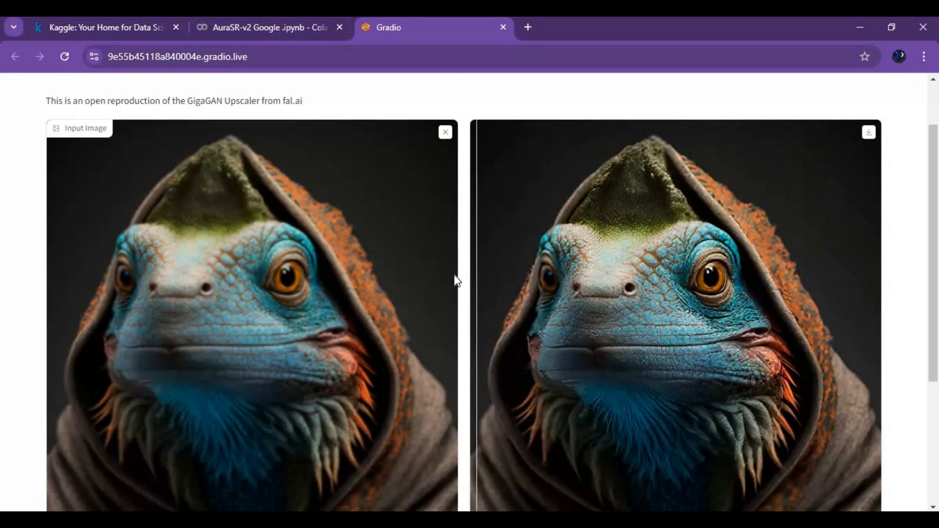
{"action": "scroll", "scroll_direction": "down", "scroll_amount": 3}
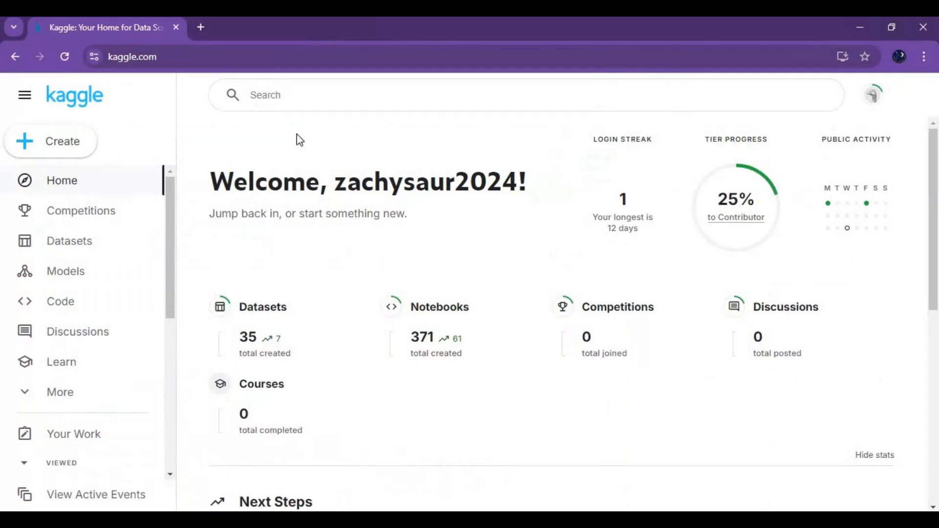
{"action": "mouse_move", "coordinate": [439, 291]}
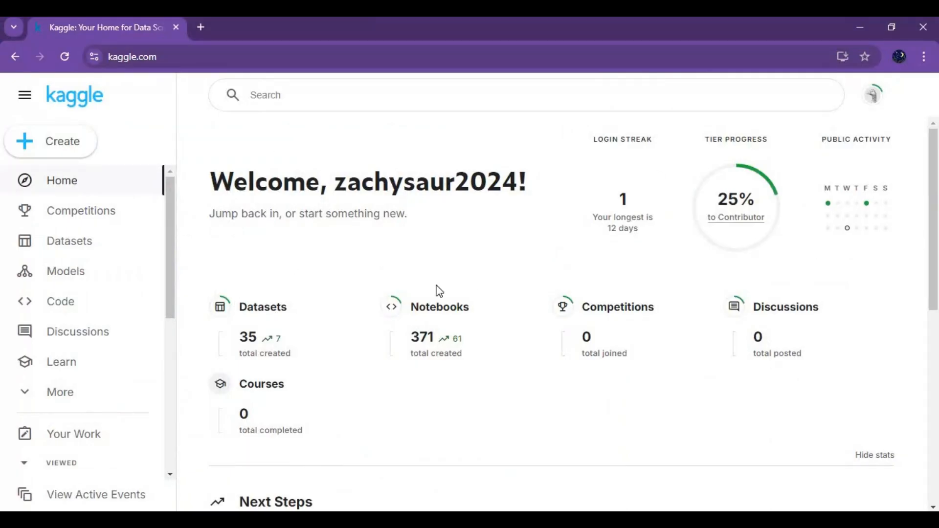
- Choose Create > New Notebook on the Kaggle home page
{"action": "left_click", "coordinate": [51, 141]}
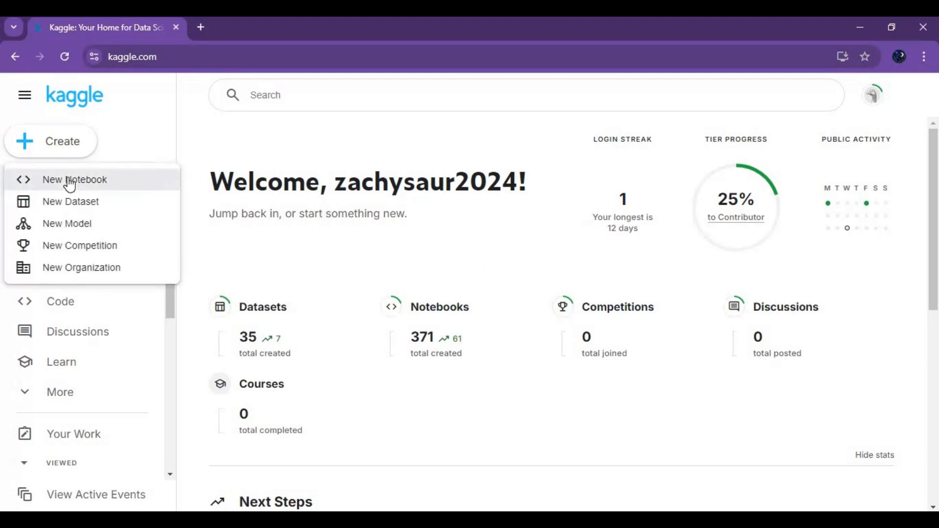
{"action": "left_click", "coordinate": [74, 179]}
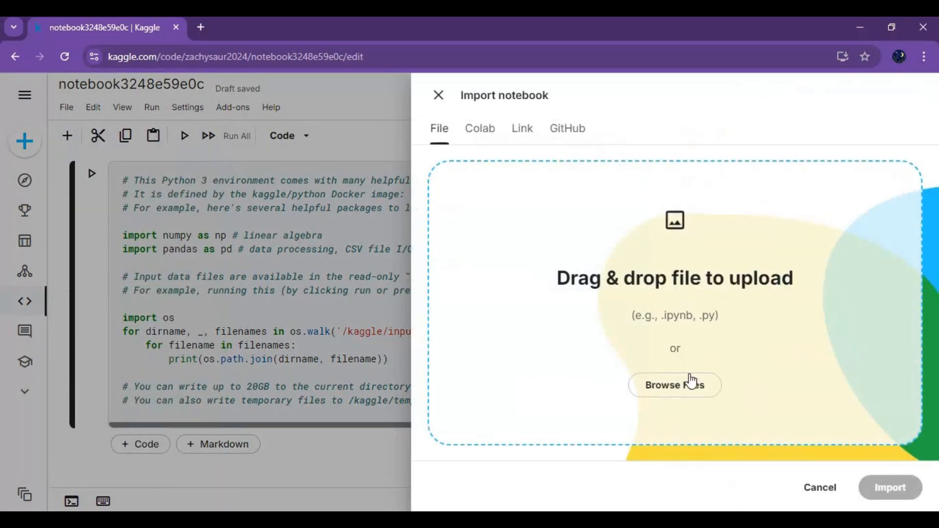
- Import 'AuraSR-v2 Kaggle.ipynb' from Downloads > AuraSR-v2 into the new notebook
{"action": "left_click", "coordinate": [675, 384]}
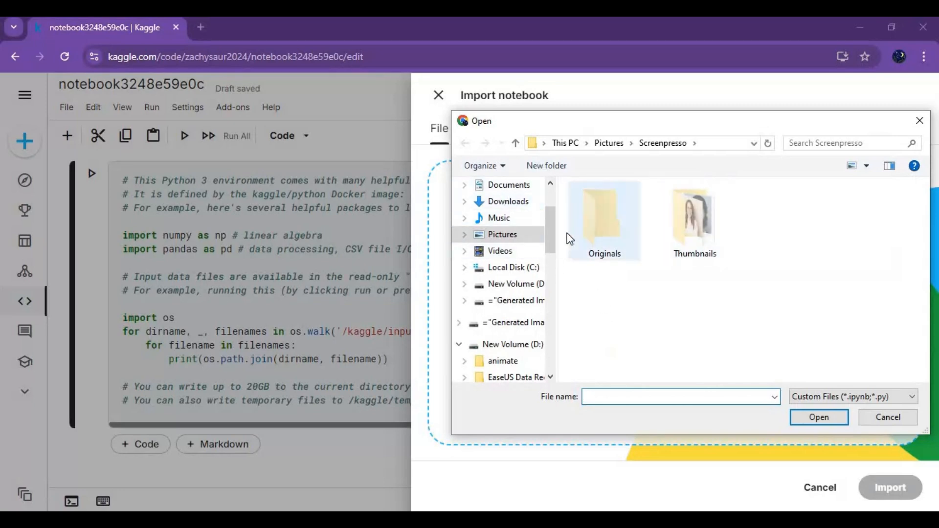
{"action": "left_click", "coordinate": [508, 201]}
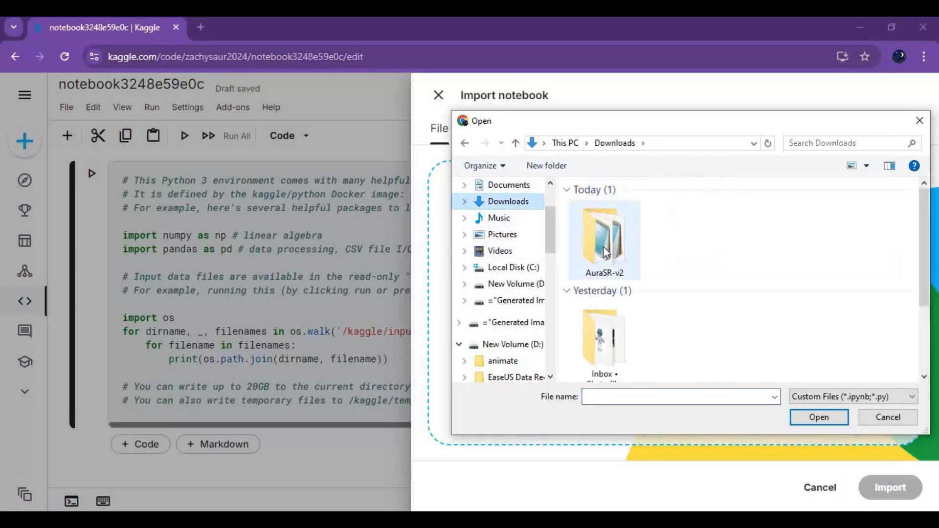
{"action": "double_click", "coordinate": [603, 239]}
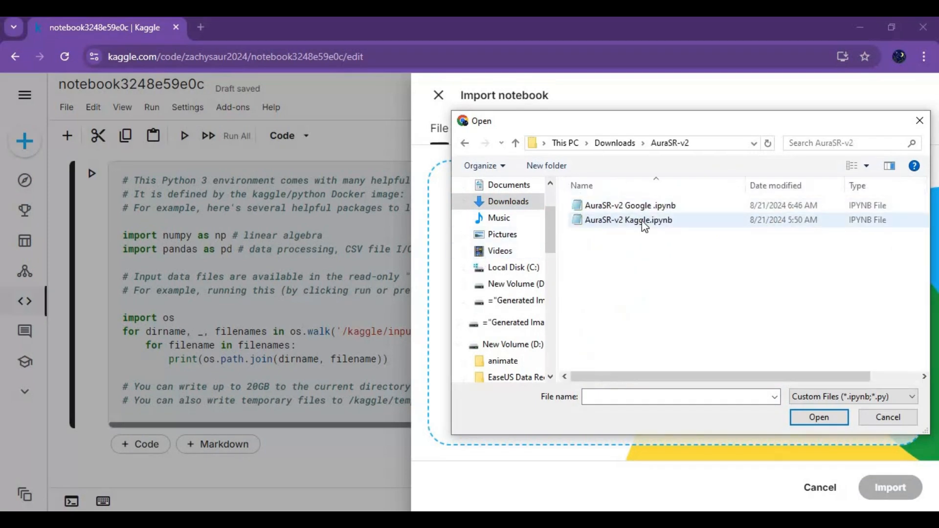
{"action": "left_click", "coordinate": [818, 417]}
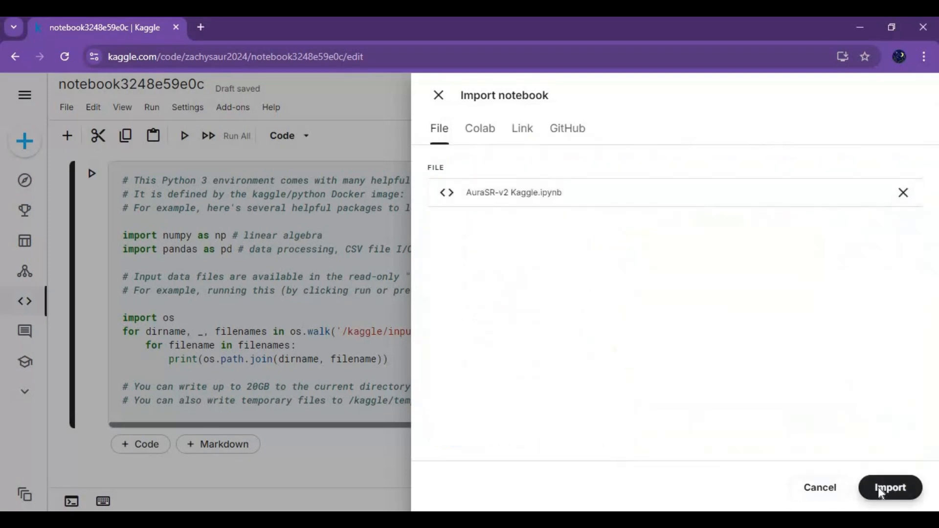
{"action": "left_click", "coordinate": [890, 488]}
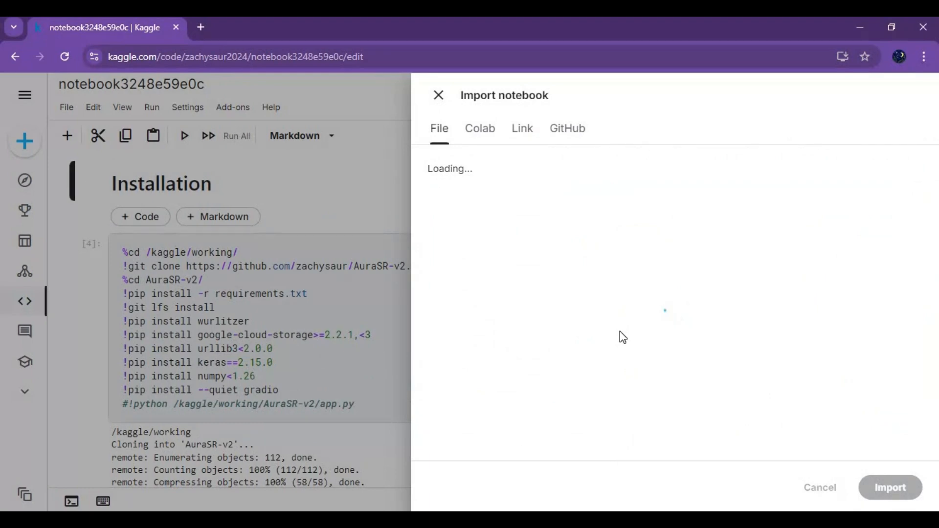
{"action": "left_click", "coordinate": [438, 95]}
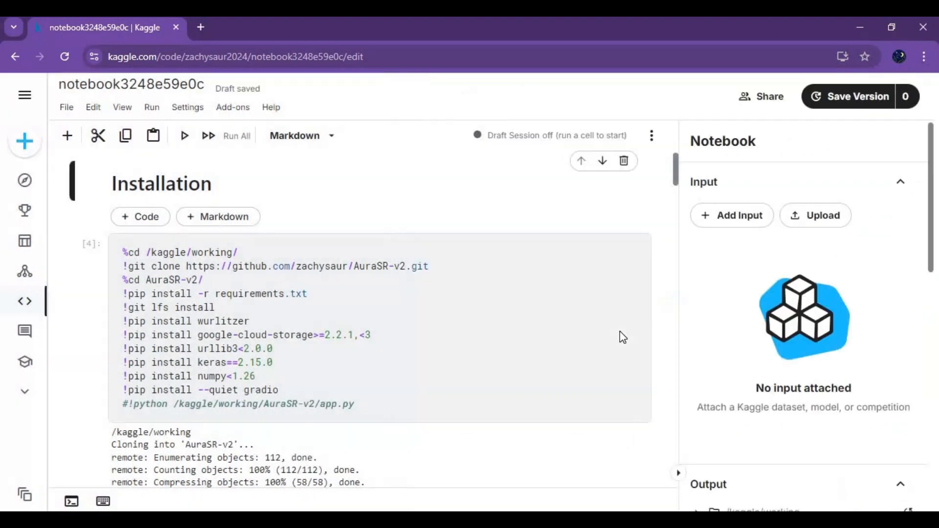
{"action": "mouse_move", "coordinate": [523, 269]}
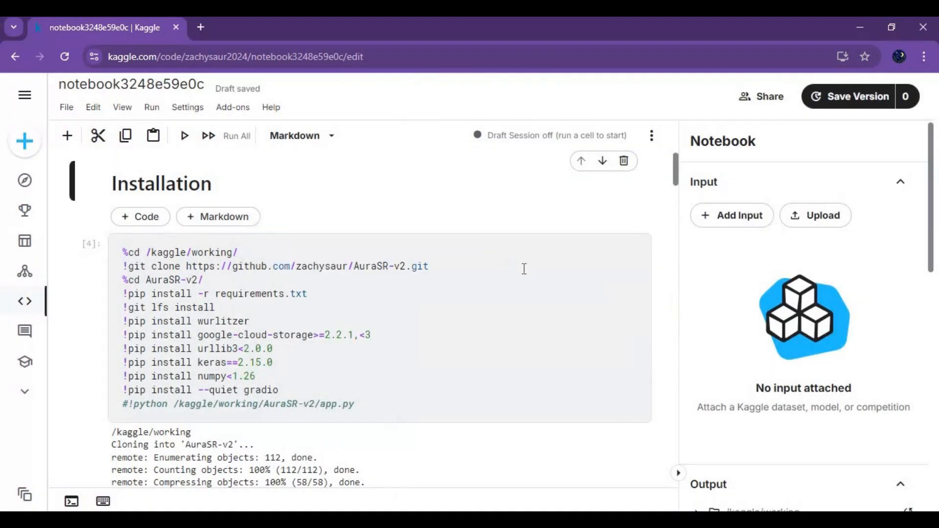
- Set the accelerator to GPU T4 x2 with Variables and Files persistence, and run the Installation cell
{"action": "scroll", "scroll_direction": "down", "scroll_amount": 3}
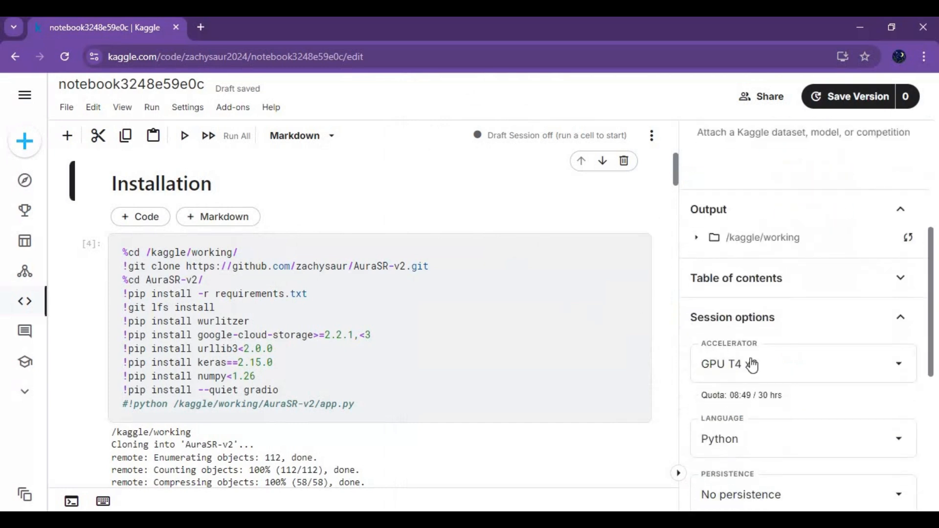
{"action": "left_click", "coordinate": [803, 364]}
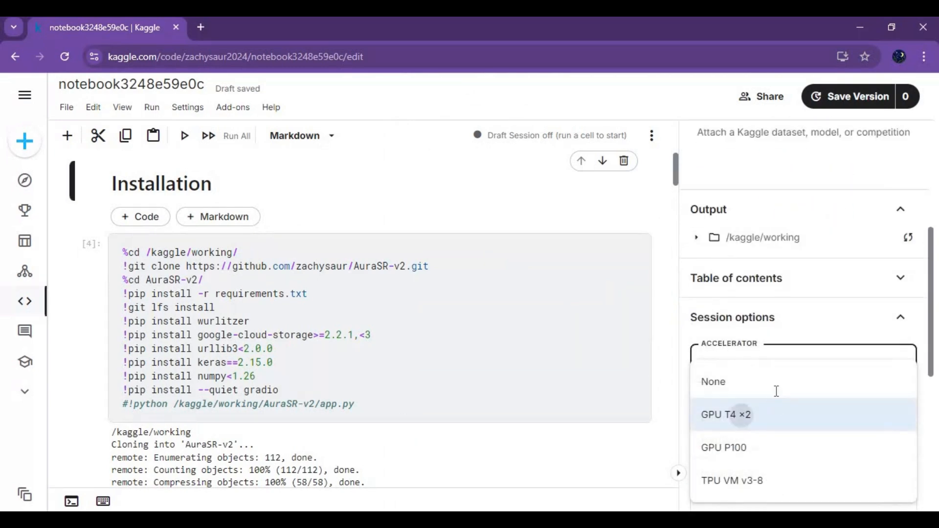
{"action": "left_click", "coordinate": [727, 415]}
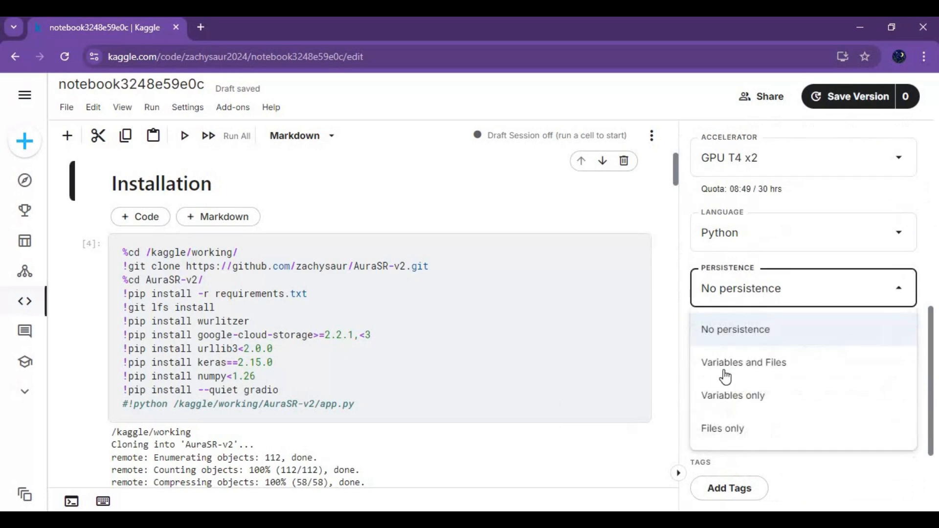
{"action": "left_click", "coordinate": [744, 363]}
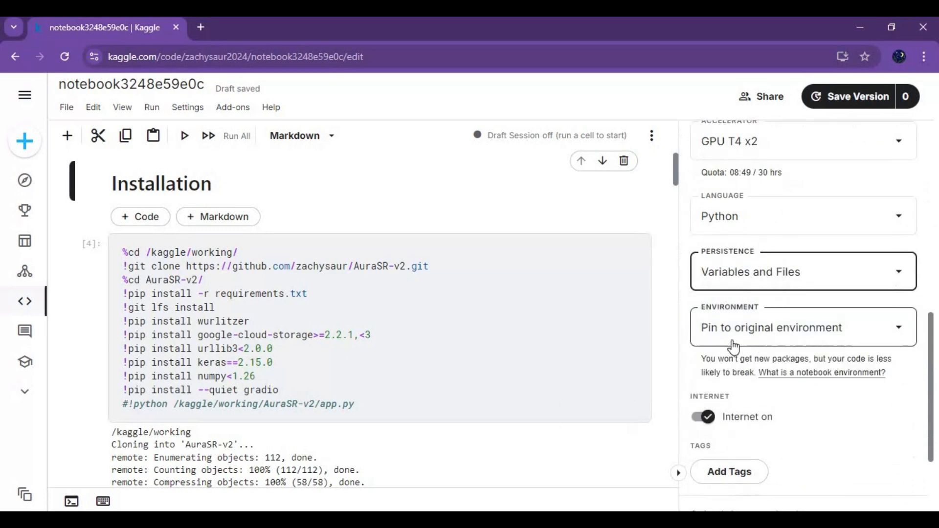
{"action": "scroll", "scroll_direction": "down", "scroll_amount": 3}
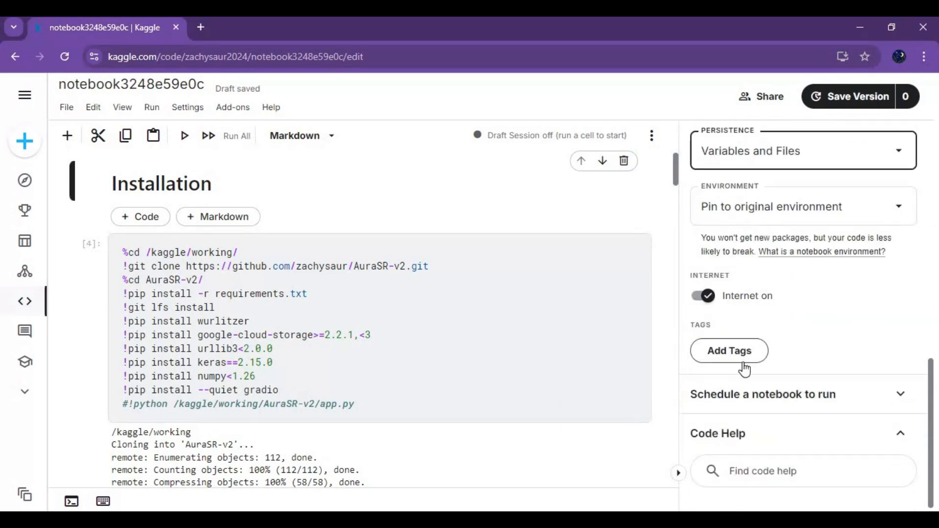
{"action": "left_click", "coordinate": [651, 135]}
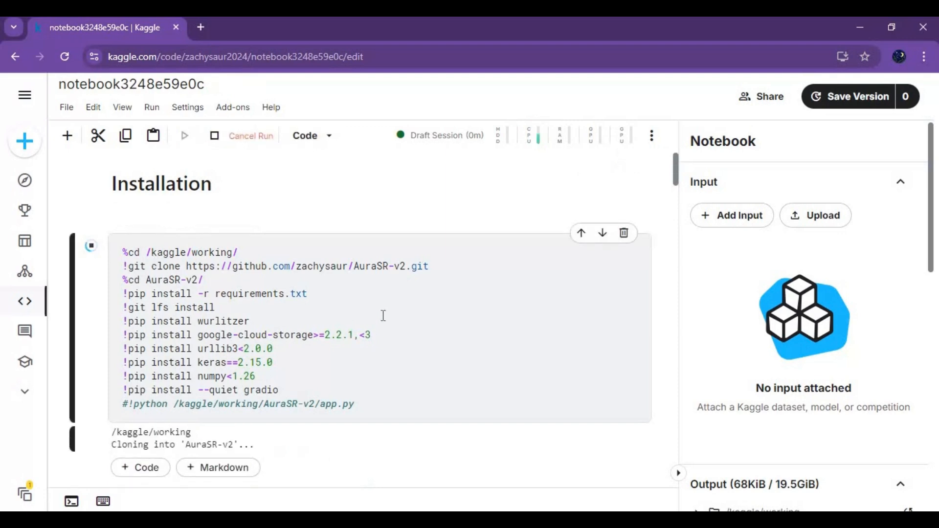
- Scroll through the AuraSR-v2 installation output until it finishes
{"action": "scroll", "scroll_direction": "down", "scroll_amount": 3}
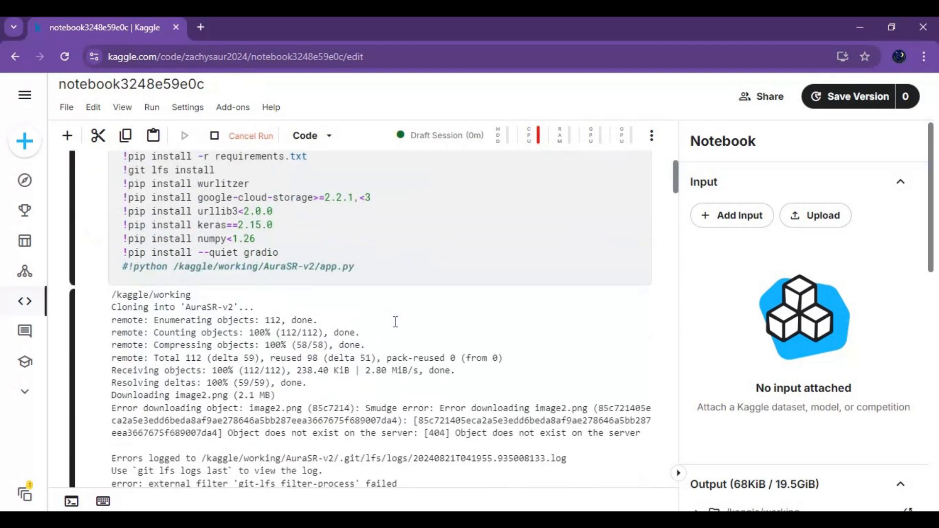
{"action": "scroll", "scroll_direction": "down", "scroll_amount": 3}
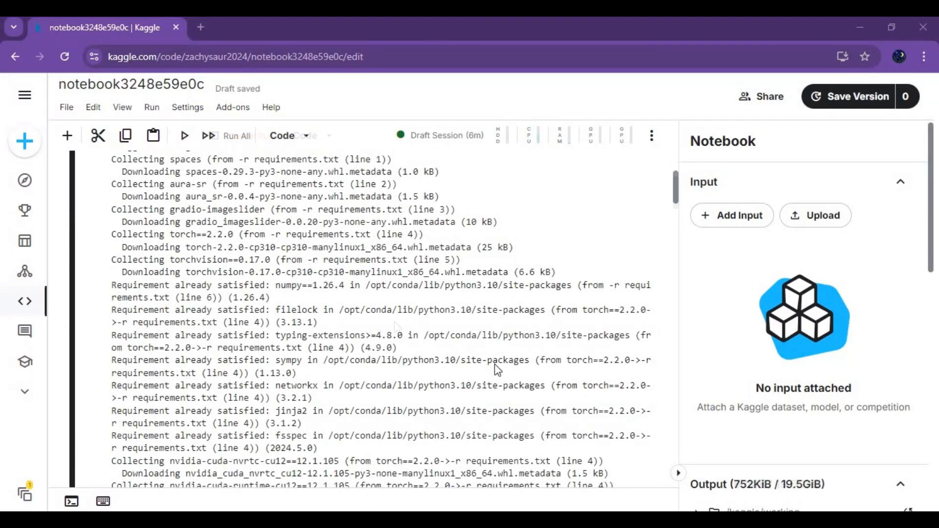
{"action": "scroll", "scroll_direction": "down", "scroll_amount": 3}
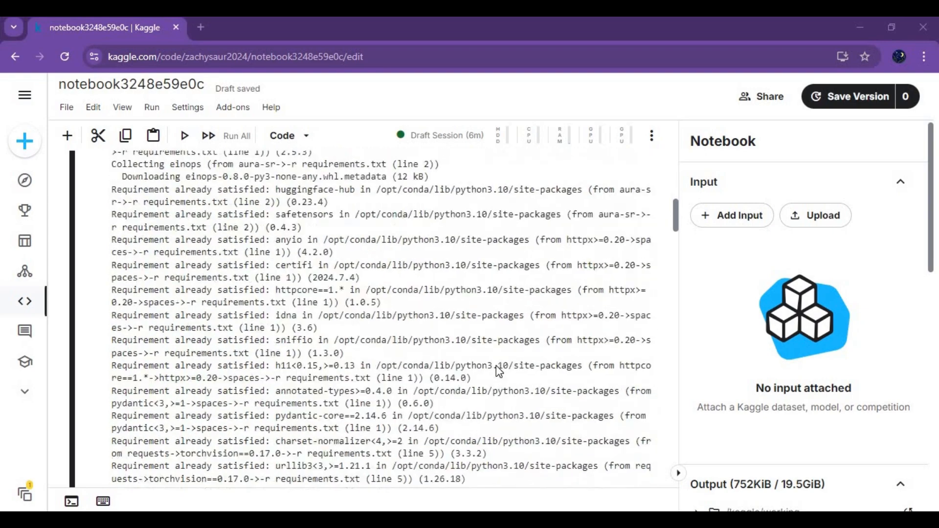
{"action": "scroll", "scroll_direction": "down", "scroll_amount": 3}
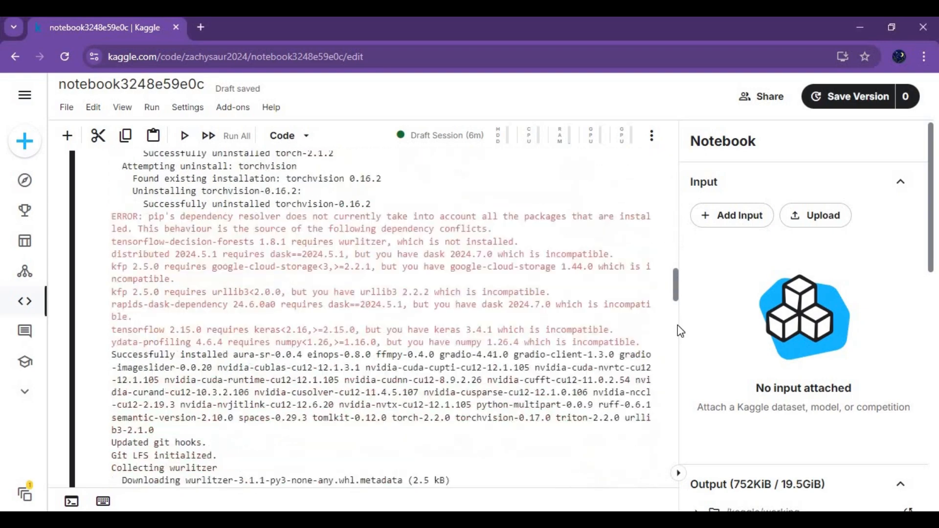
{"action": "scroll", "scroll_direction": "down", "scroll_amount": 3}
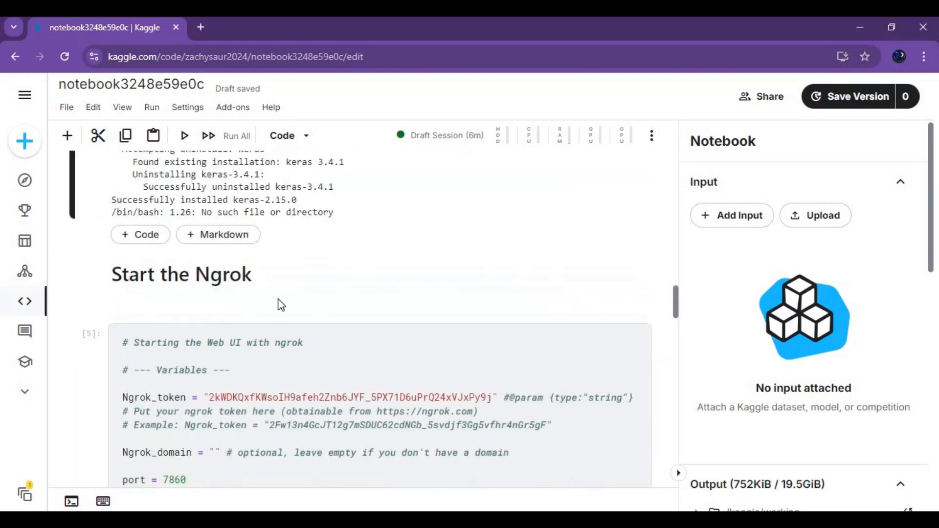
- Run the 'Start the Ngrok' cell and follow its model download and launch output
{"action": "left_click", "coordinate": [323, 398]}
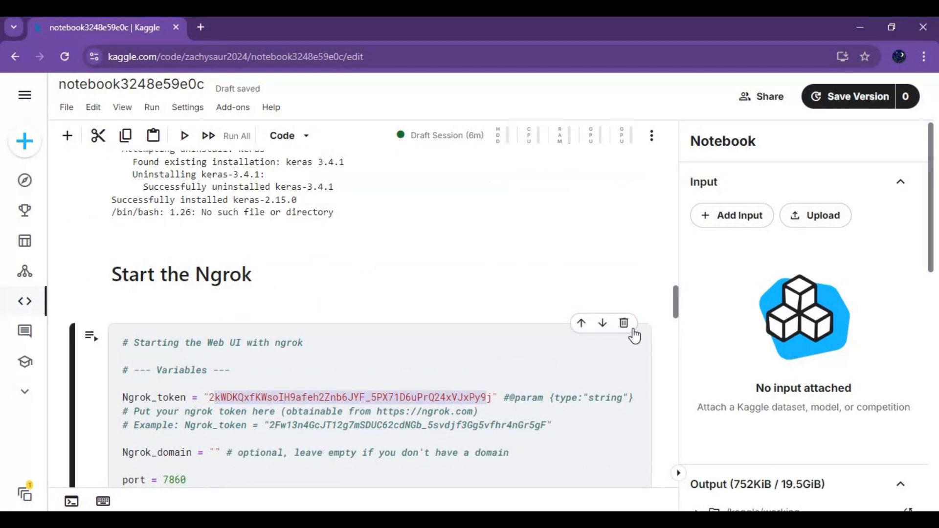
{"action": "scroll", "scroll_direction": "down", "scroll_amount": 3}
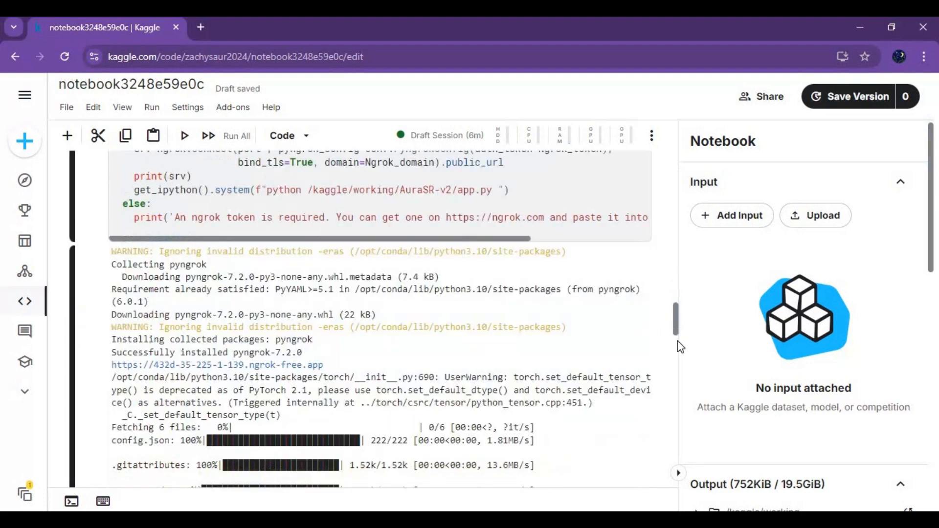
{"action": "scroll", "scroll_direction": "up", "scroll_amount": 3}
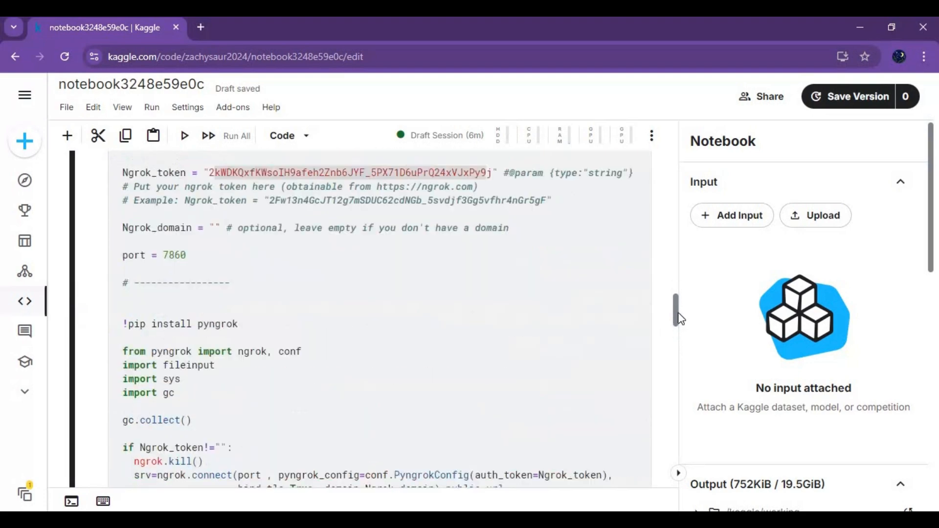
{"action": "scroll", "scroll_direction": "down", "scroll_amount": 3}
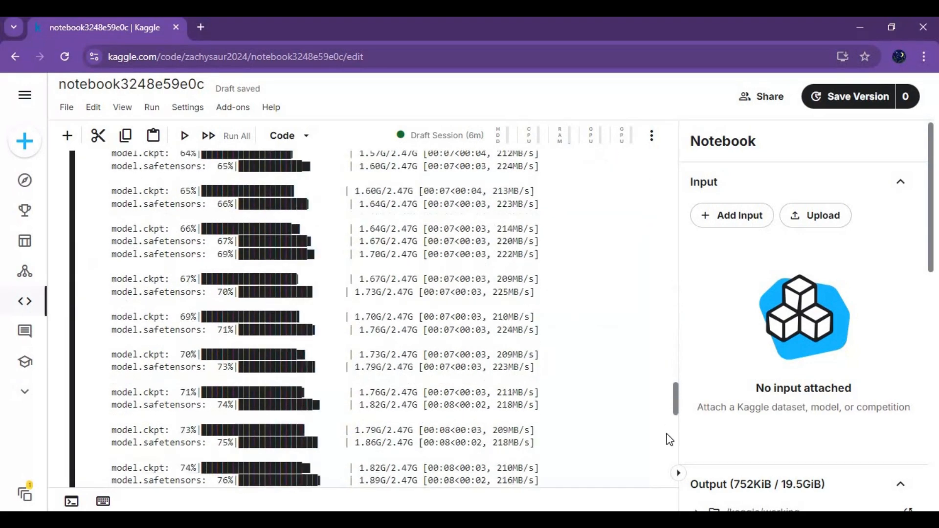
{"action": "scroll", "scroll_direction": "down", "scroll_amount": 3}
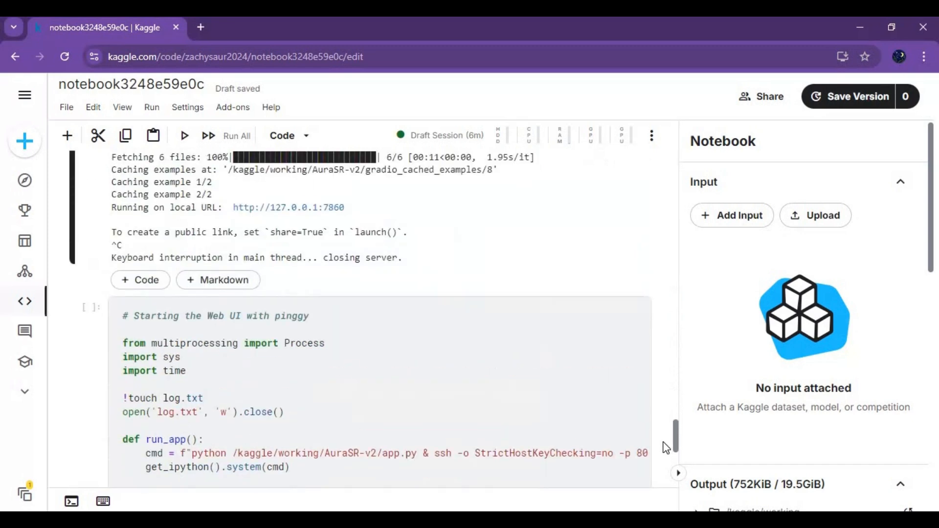
{"action": "mouse_move", "coordinate": [155, 299]}
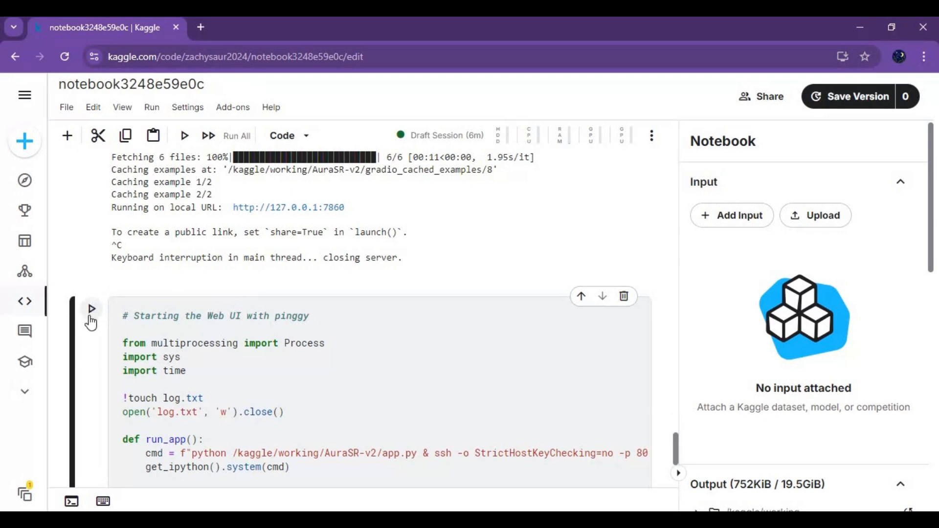
- Run the pinggy cell and watch its output until 'Running on local URL' appears
{"action": "left_click", "coordinate": [91, 309]}
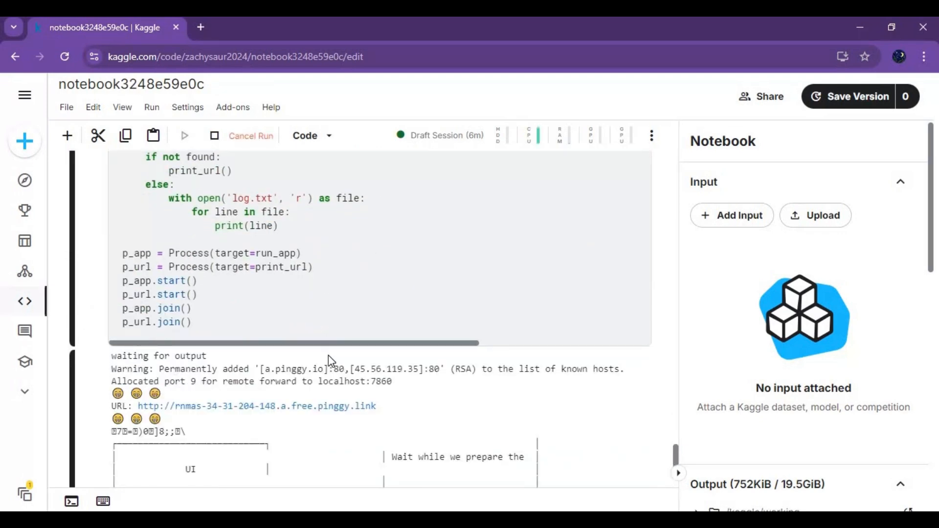
{"action": "scroll", "scroll_direction": "down", "scroll_amount": 3}
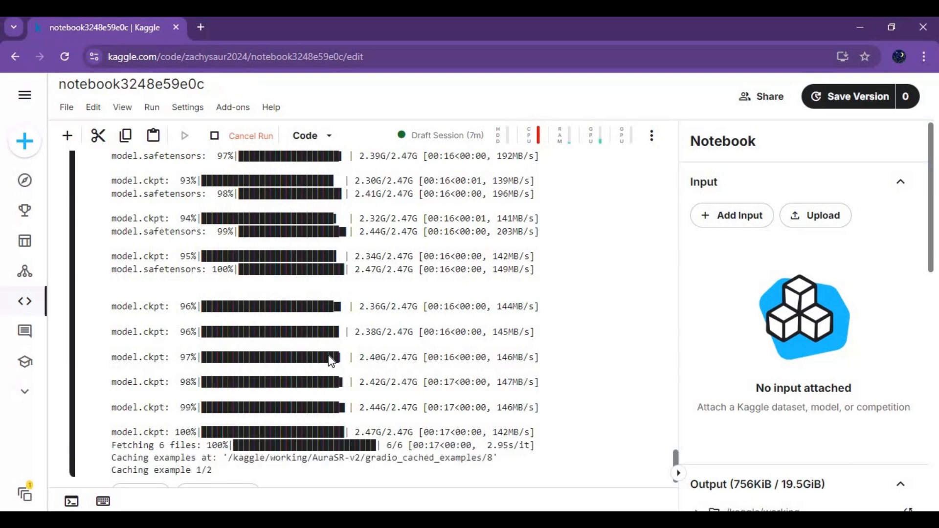
{"action": "scroll", "scroll_direction": "down", "scroll_amount": 3}
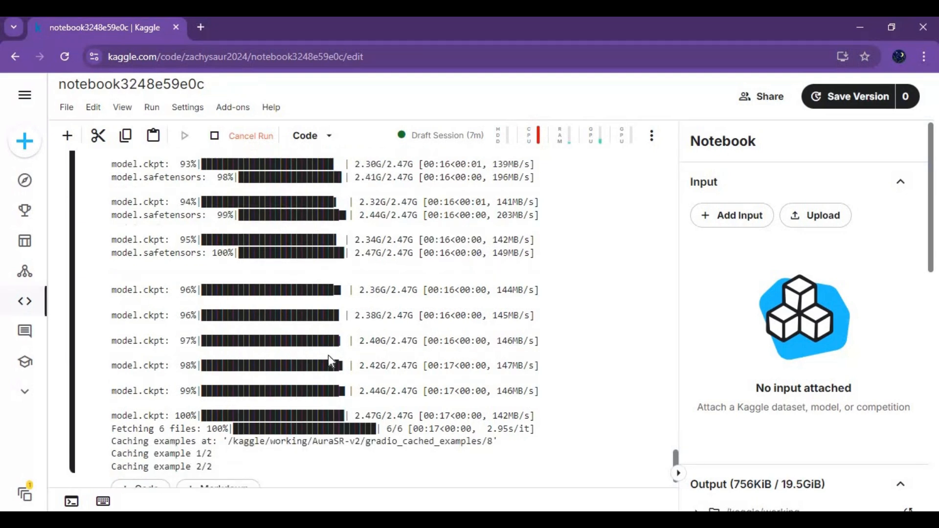
{"action": "scroll", "scroll_direction": "down", "scroll_amount": 3}
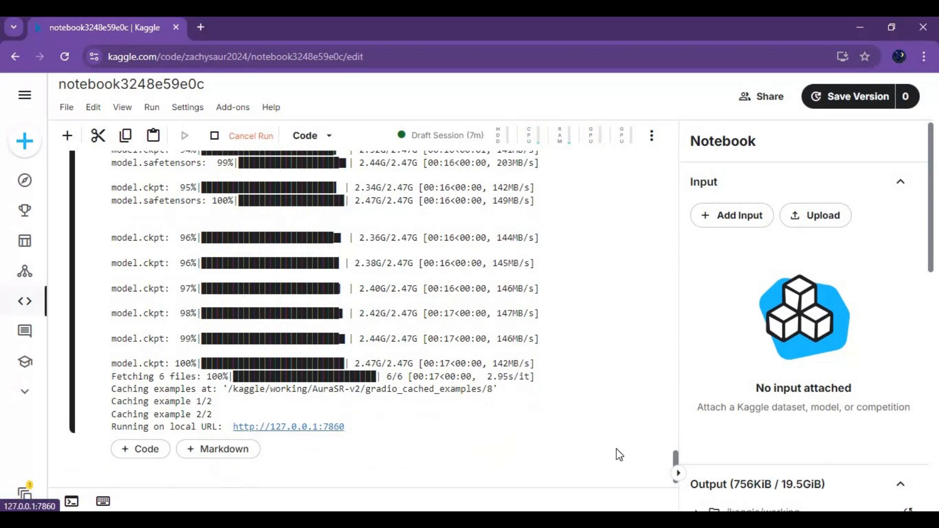
{"action": "scroll", "scroll_direction": "up", "scroll_amount": 3}
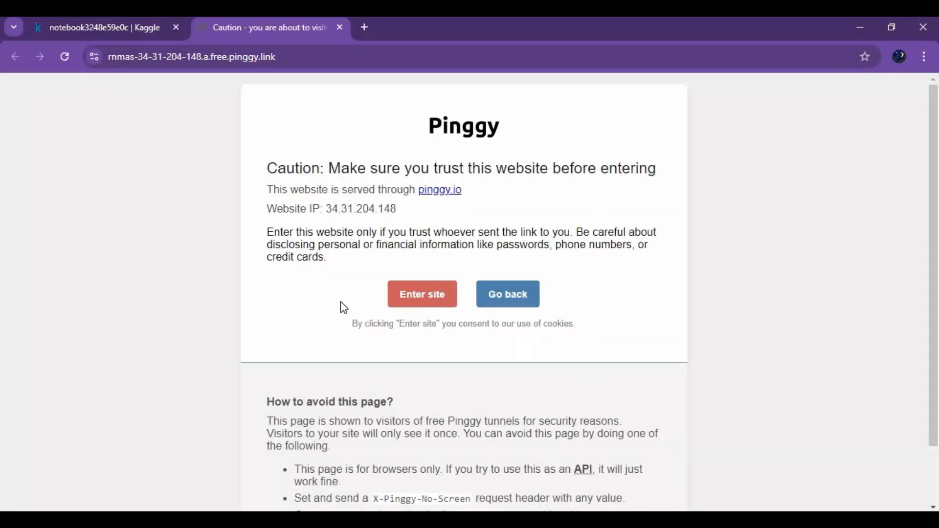
- Proceed past Pinggy's caution page with 'Enter site' to reach the AuraSR app
{"action": "left_click", "coordinate": [422, 294]}
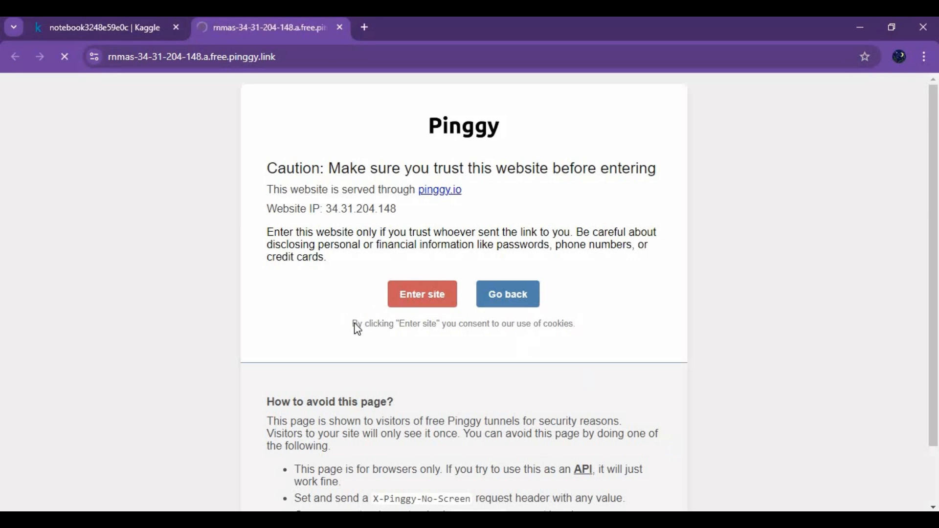
{"action": "left_click", "coordinate": [422, 294]}
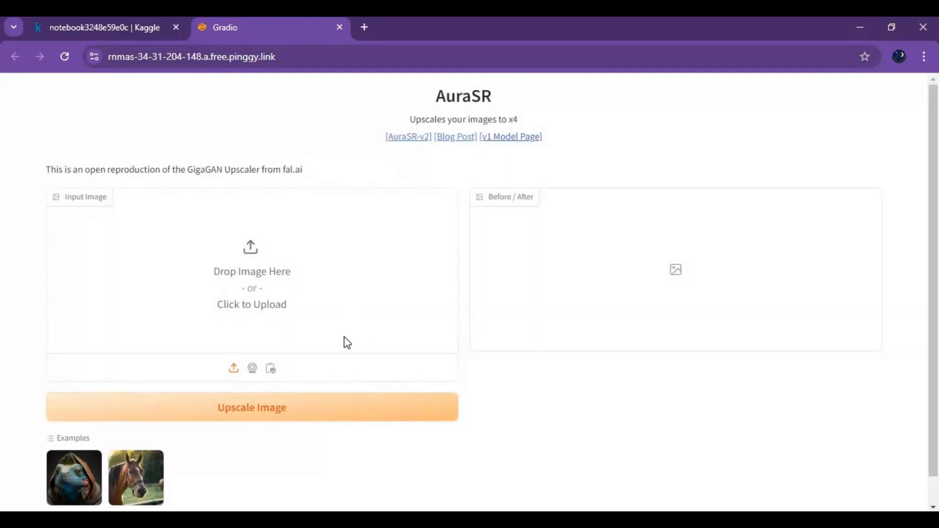
{"action": "mouse_move", "coordinate": [254, 283]}
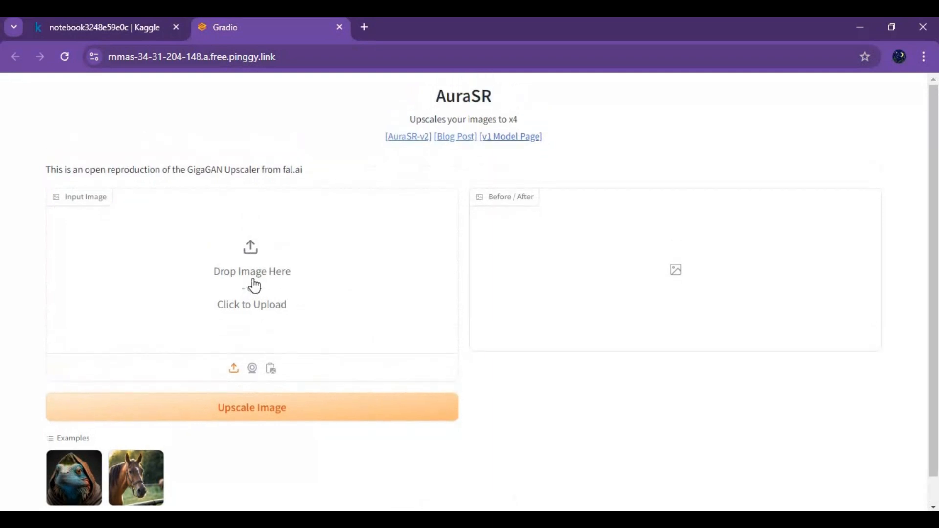
- Upload 6.18.png from Pictures > Screenpresso as the input image
{"action": "left_click", "coordinate": [251, 271]}
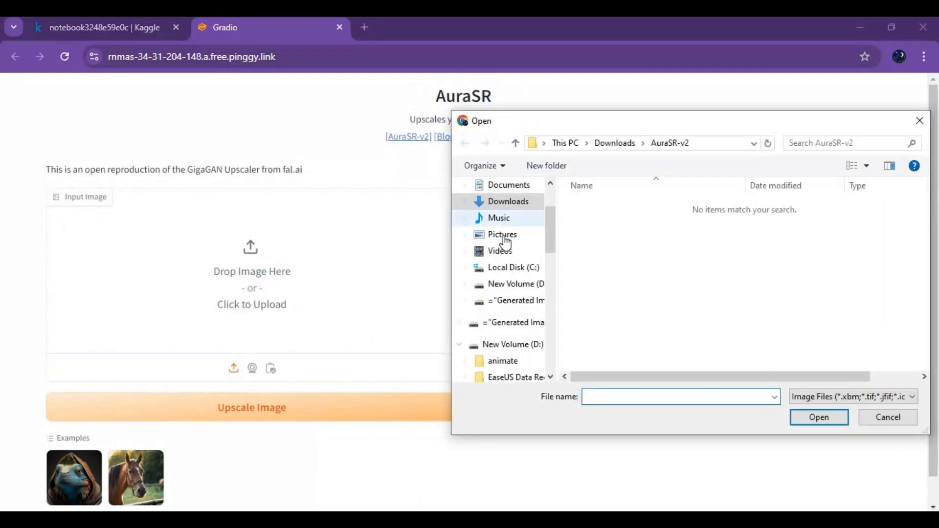
{"action": "left_click", "coordinate": [502, 234]}
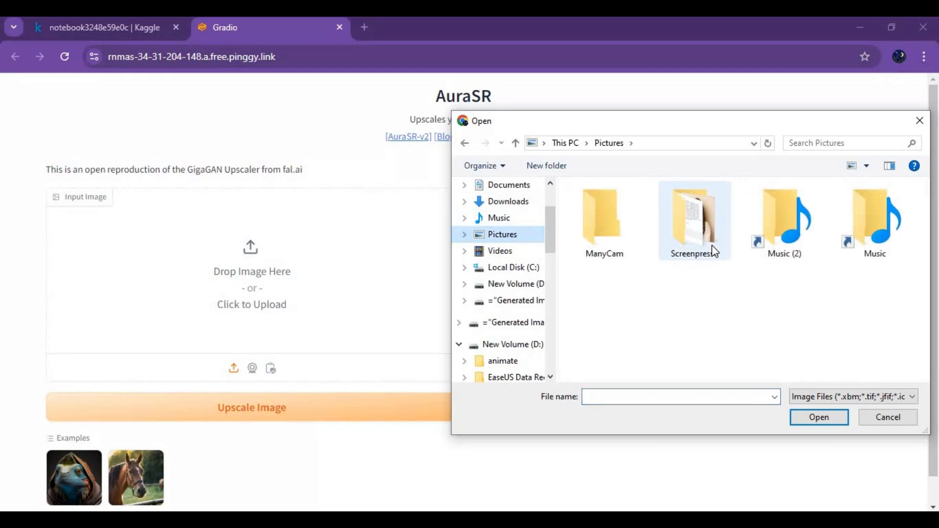
{"action": "double_click", "coordinate": [694, 220]}
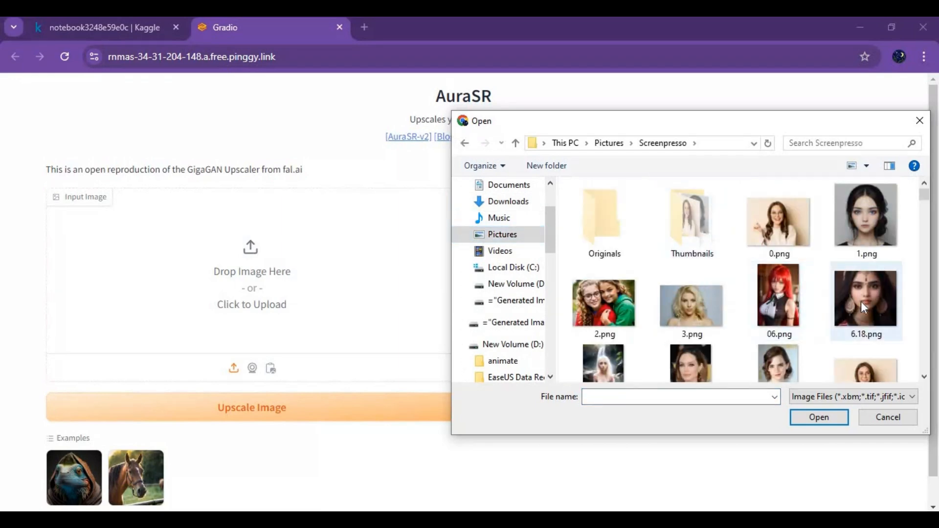
{"action": "double_click", "coordinate": [865, 297]}
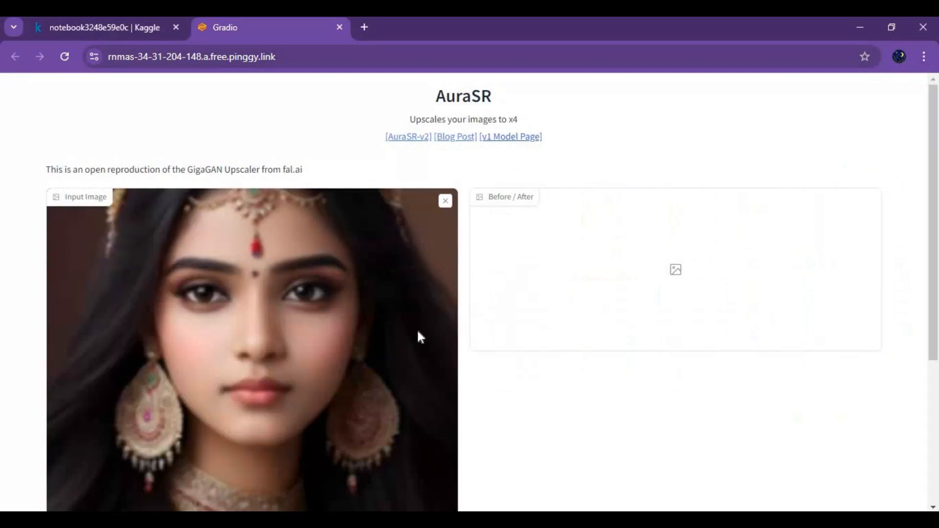
- Upscale the portrait and scroll to its before/after comparison
{"action": "scroll", "scroll_direction": "down", "scroll_amount": 3}
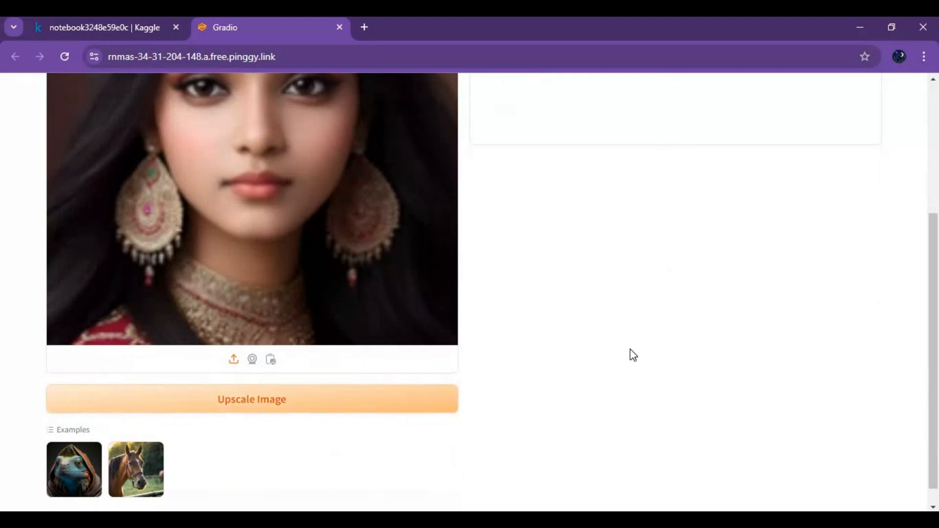
{"action": "left_click", "coordinate": [251, 399]}
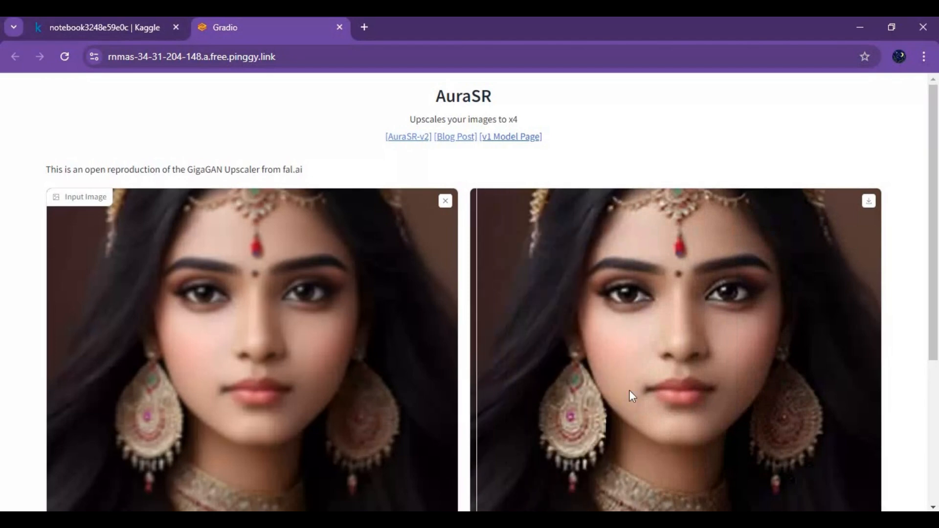
{"action": "scroll", "scroll_direction": "down", "scroll_amount": 3}
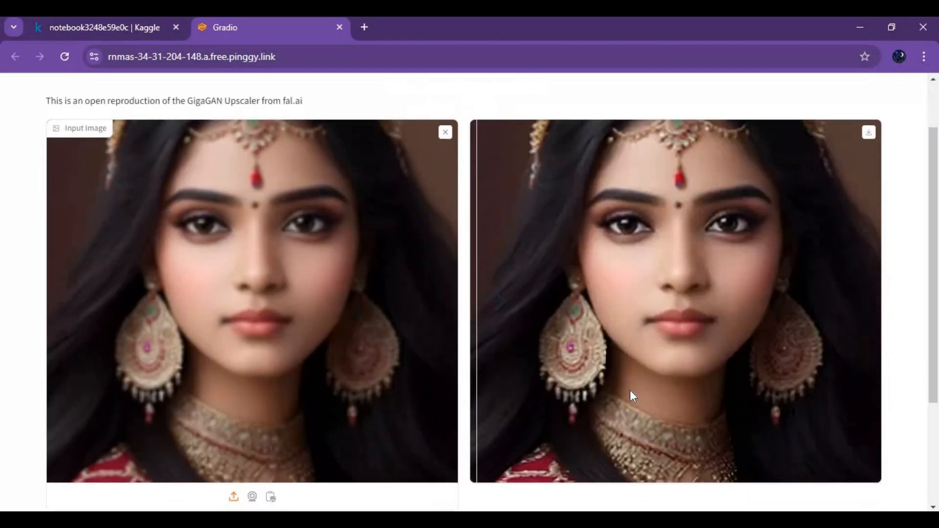